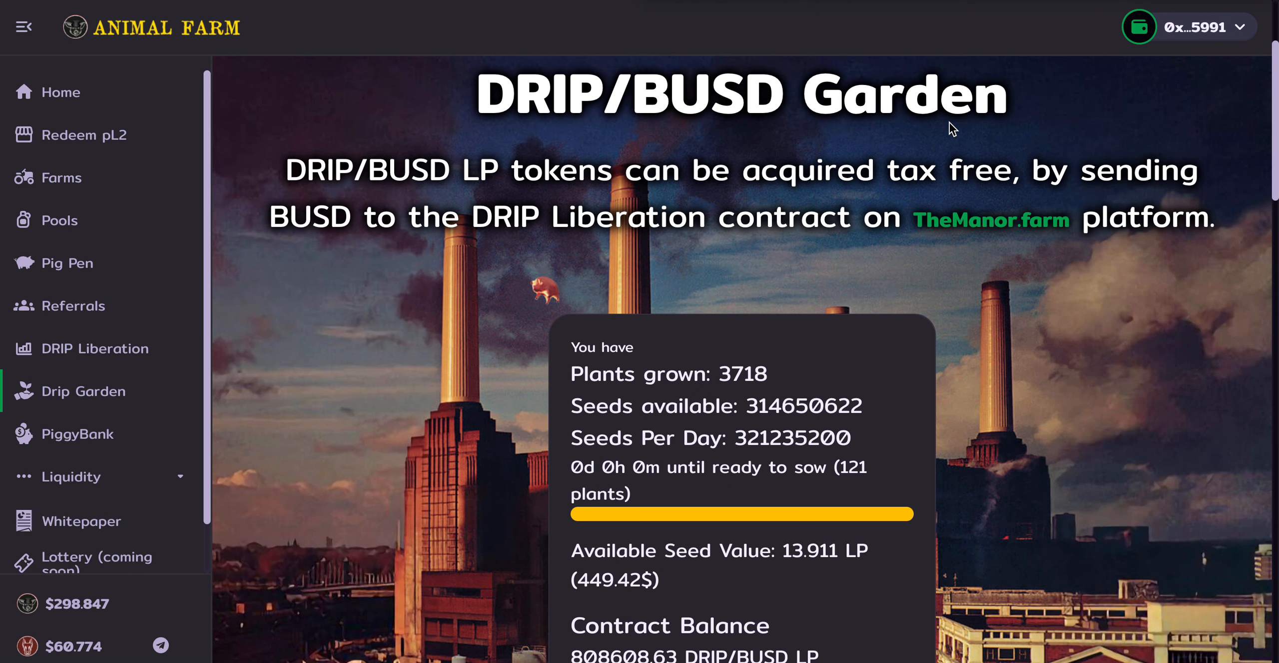
pyautogui.moveTo(81, 453)
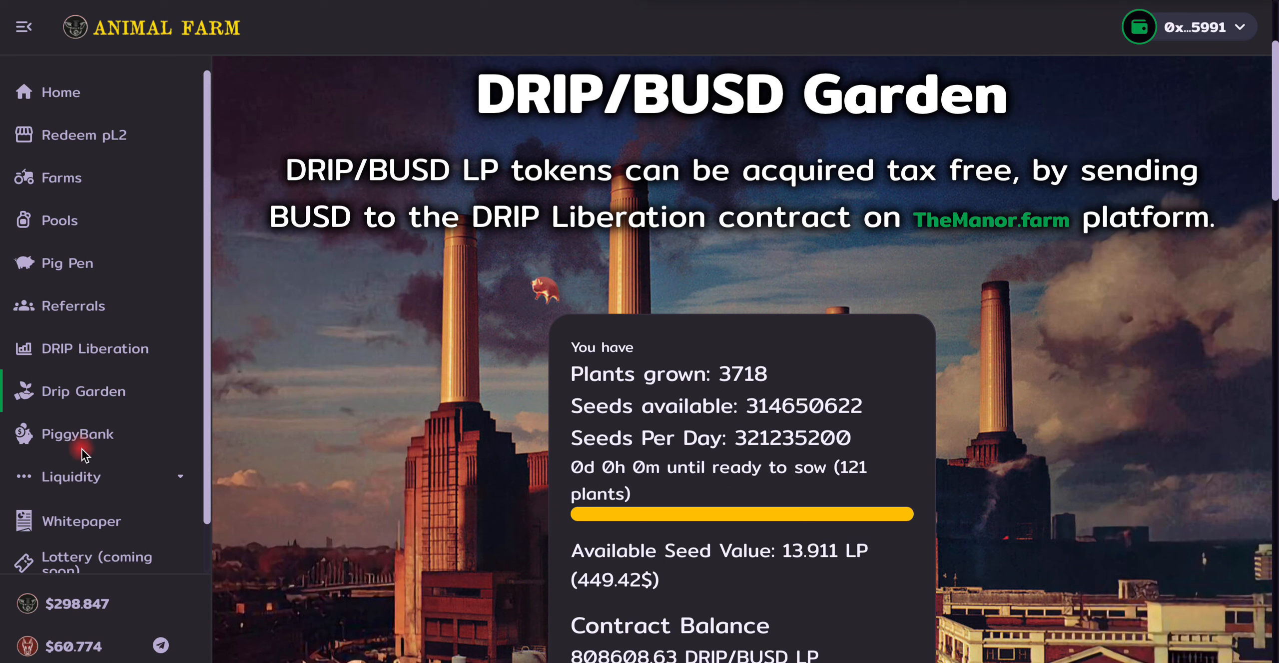
# - Open the PiggyBank page and scroll through its PIGS/BUSD LP staking details and launch date
pyautogui.click(81, 433)
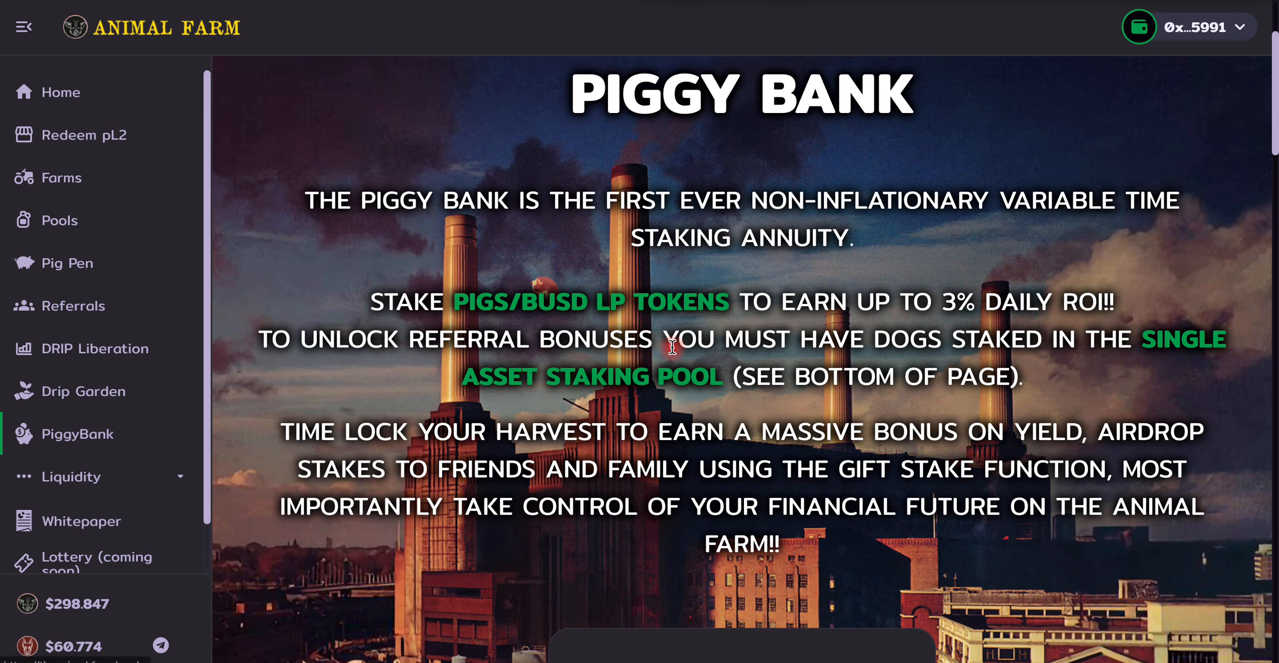
pyautogui.scroll(-3)
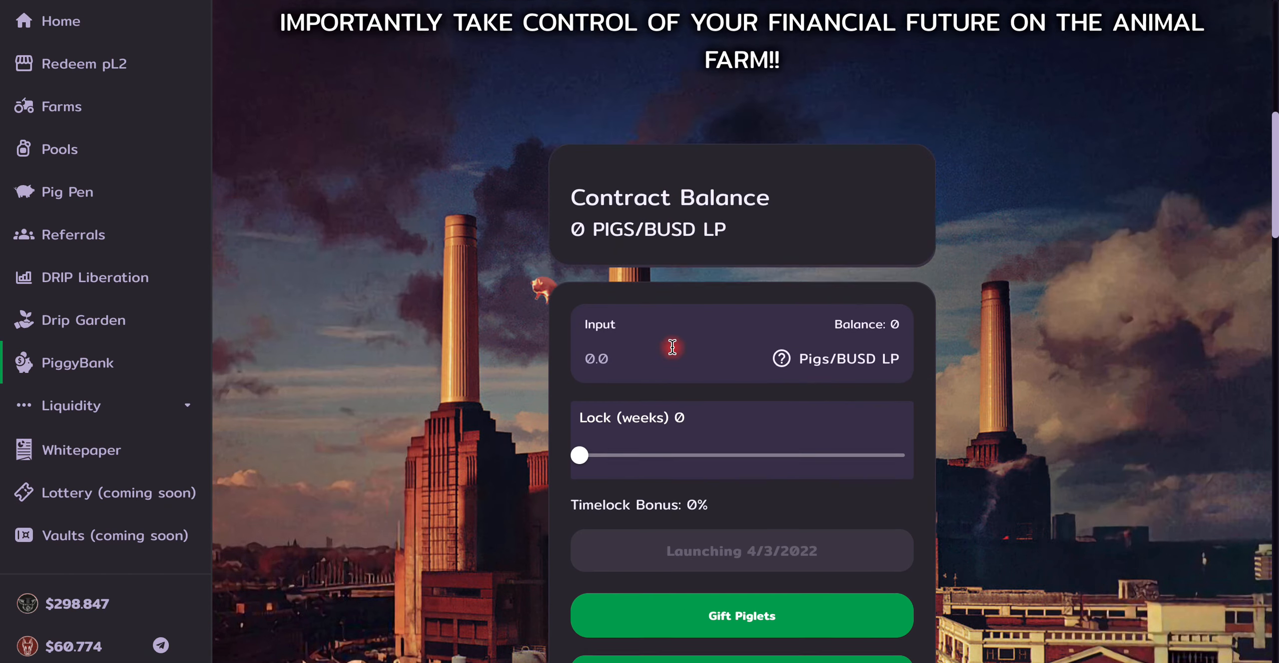
pyautogui.scroll(-3)
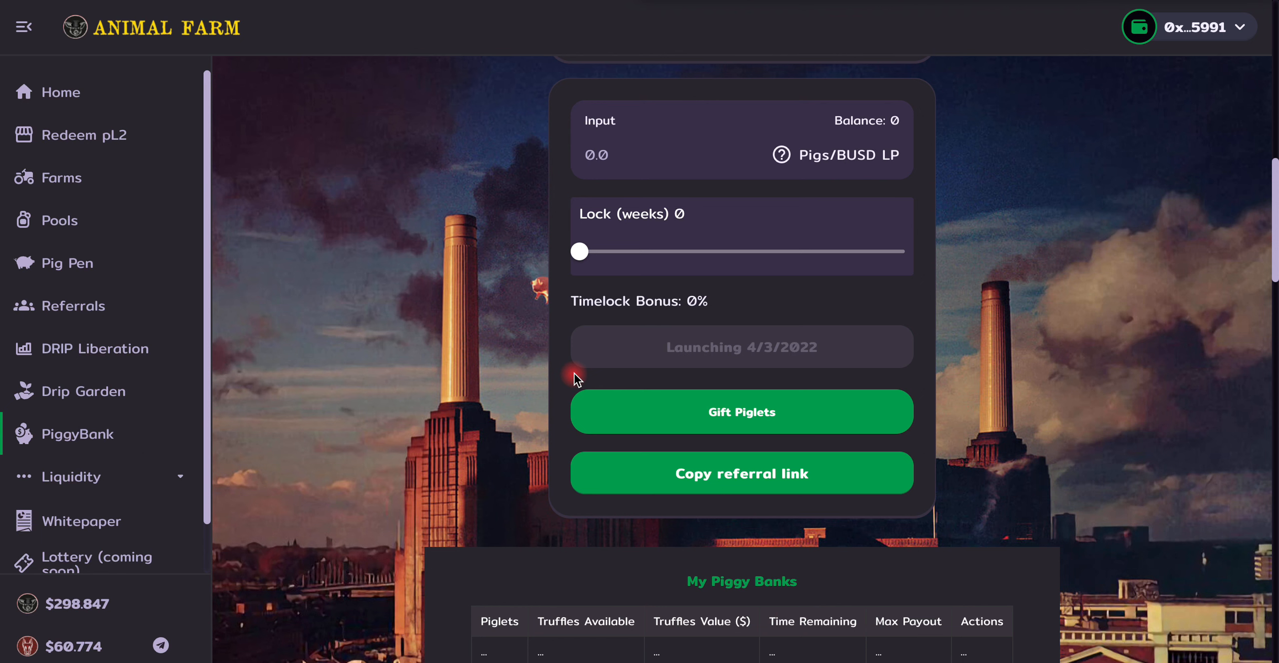
pyautogui.scroll(3)
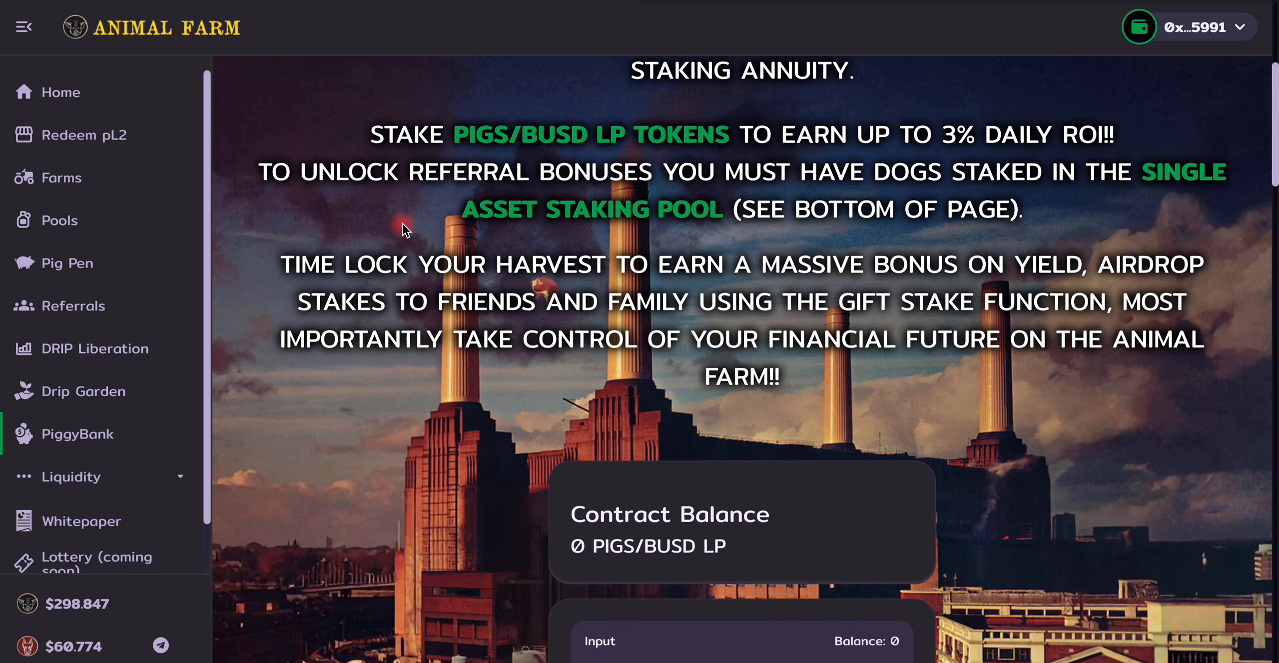
pyautogui.scroll(3)
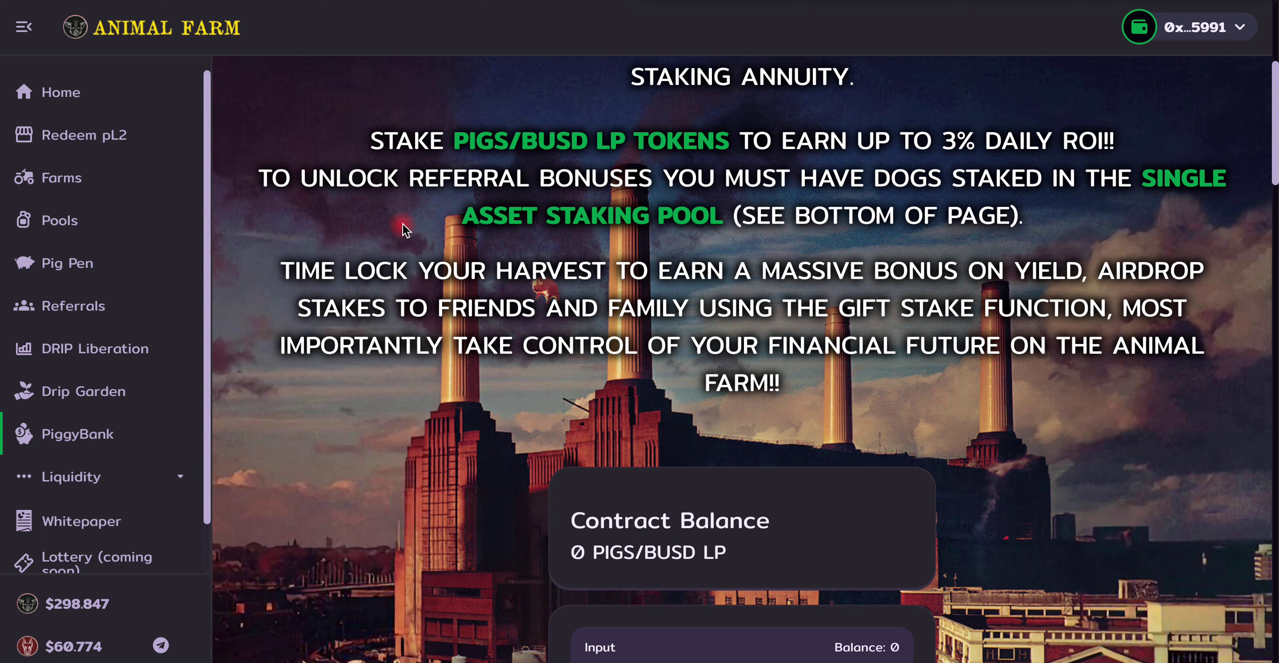
pyautogui.moveTo(1246, 47)
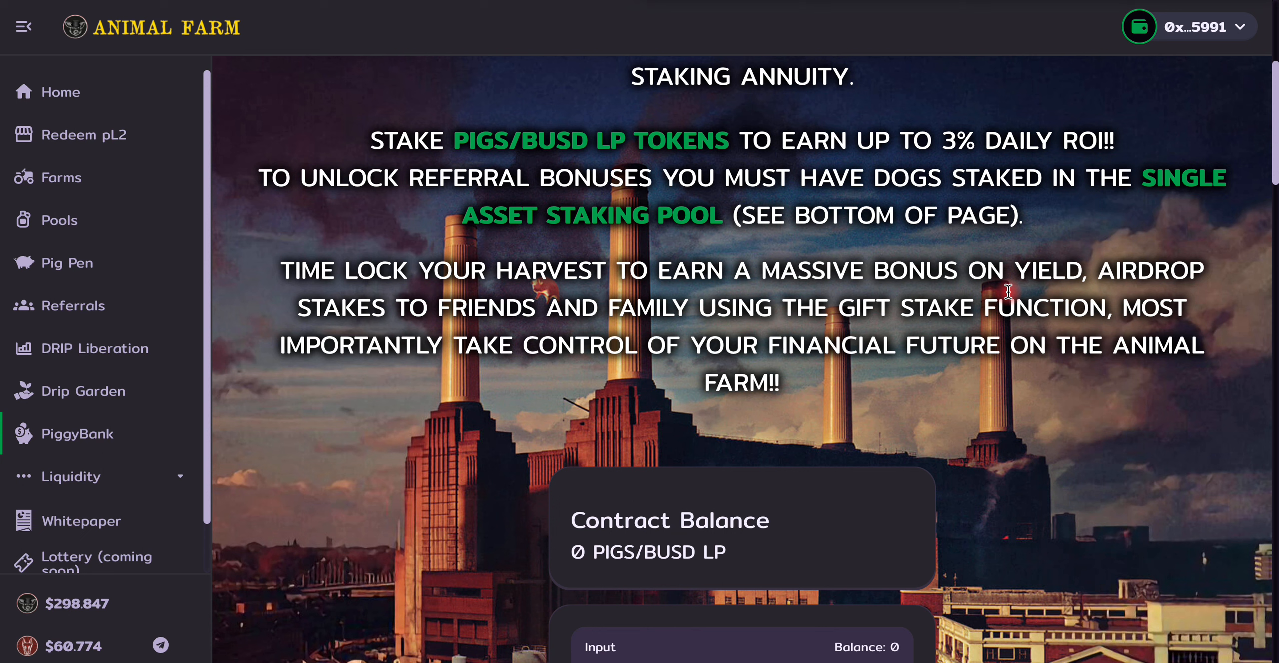
pyautogui.moveTo(939, 317)
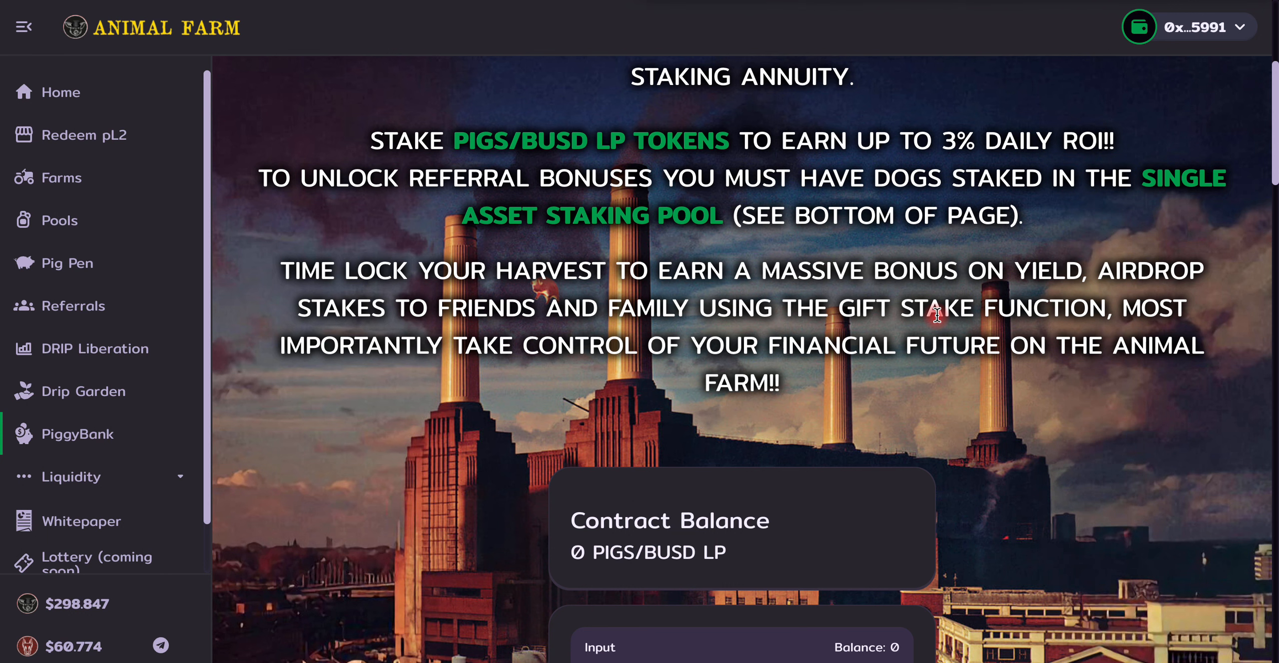
pyautogui.moveTo(1035, 326)
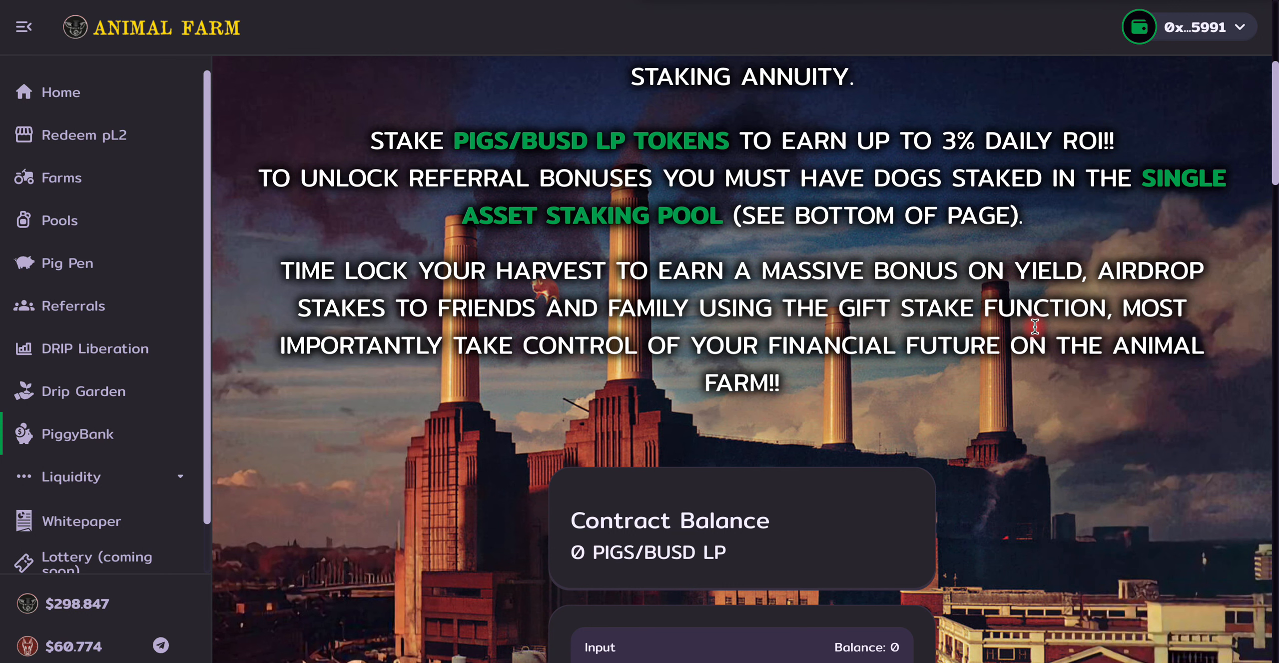
pyautogui.scroll(-3)
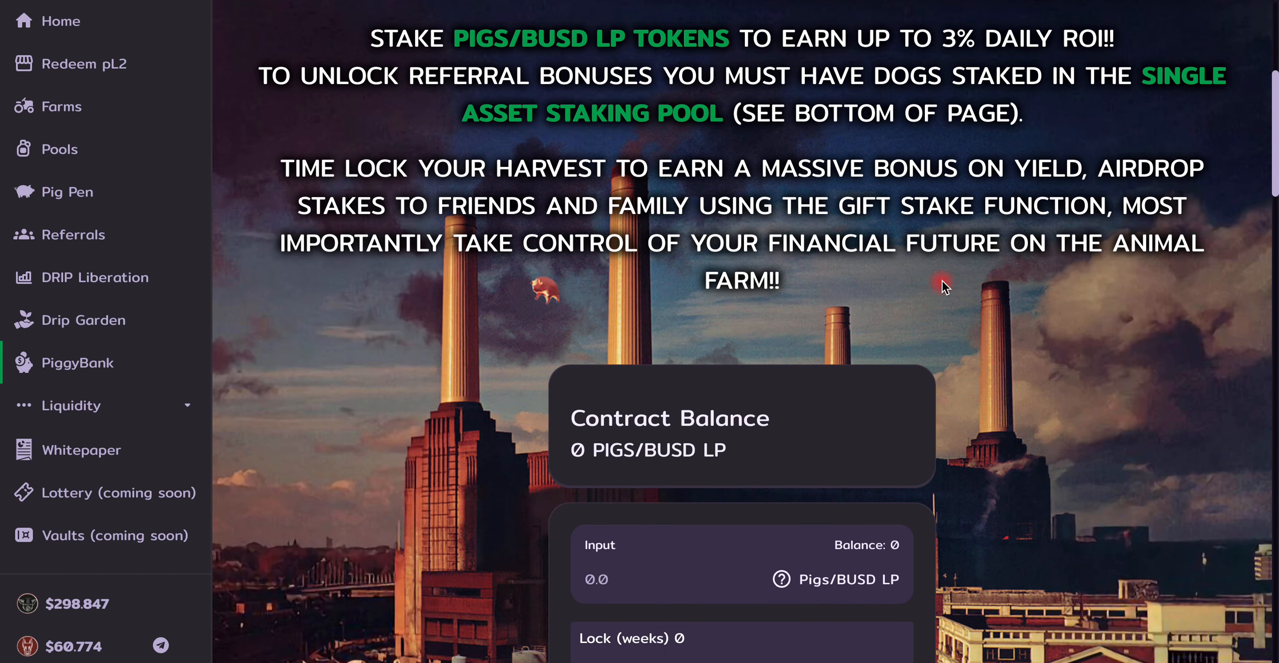
pyautogui.scroll(-3)
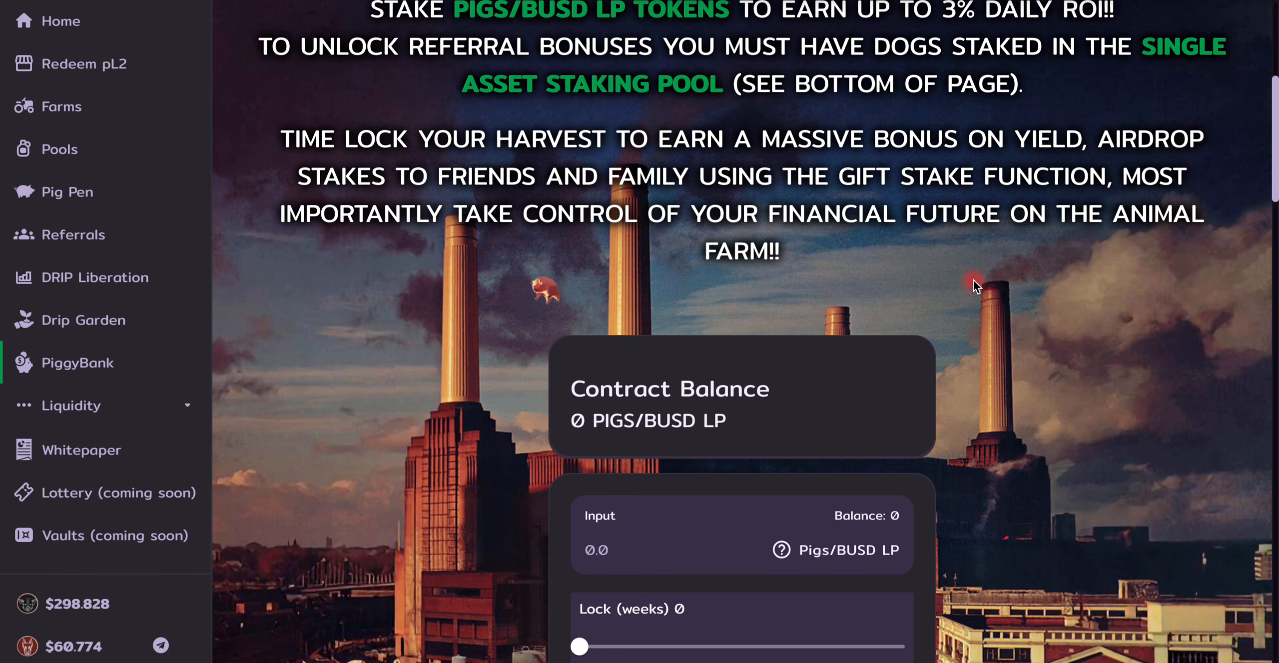
pyautogui.moveTo(81, 320)
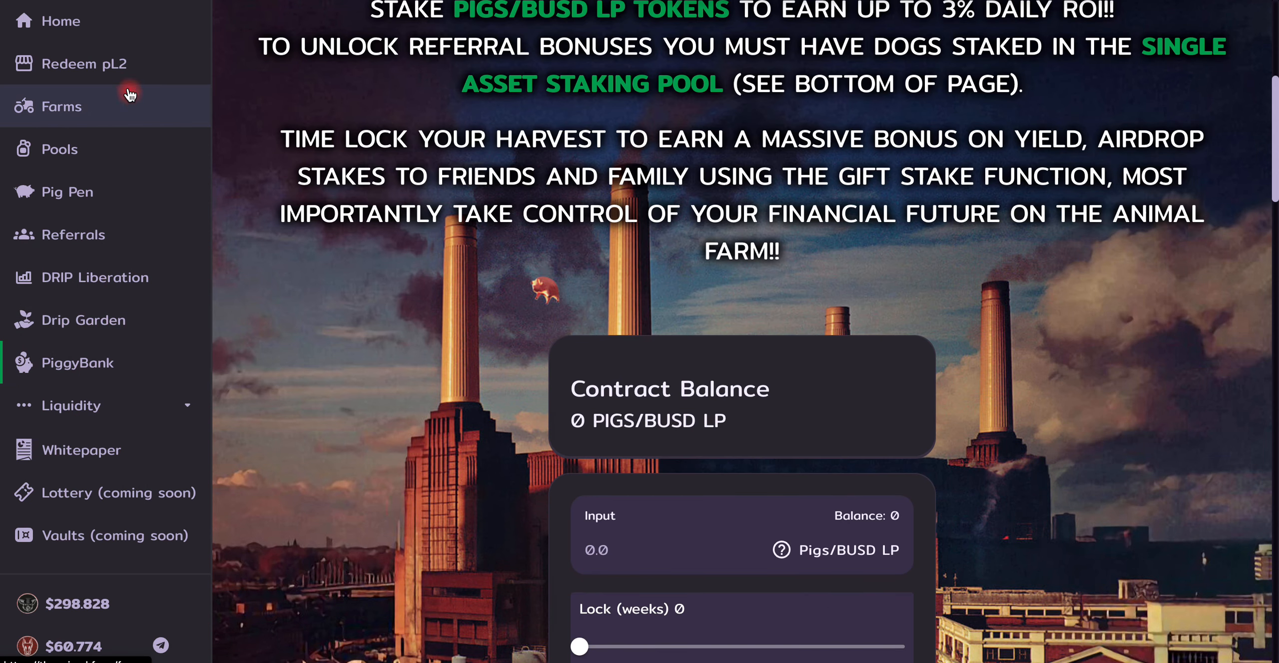
pyautogui.click(83, 319)
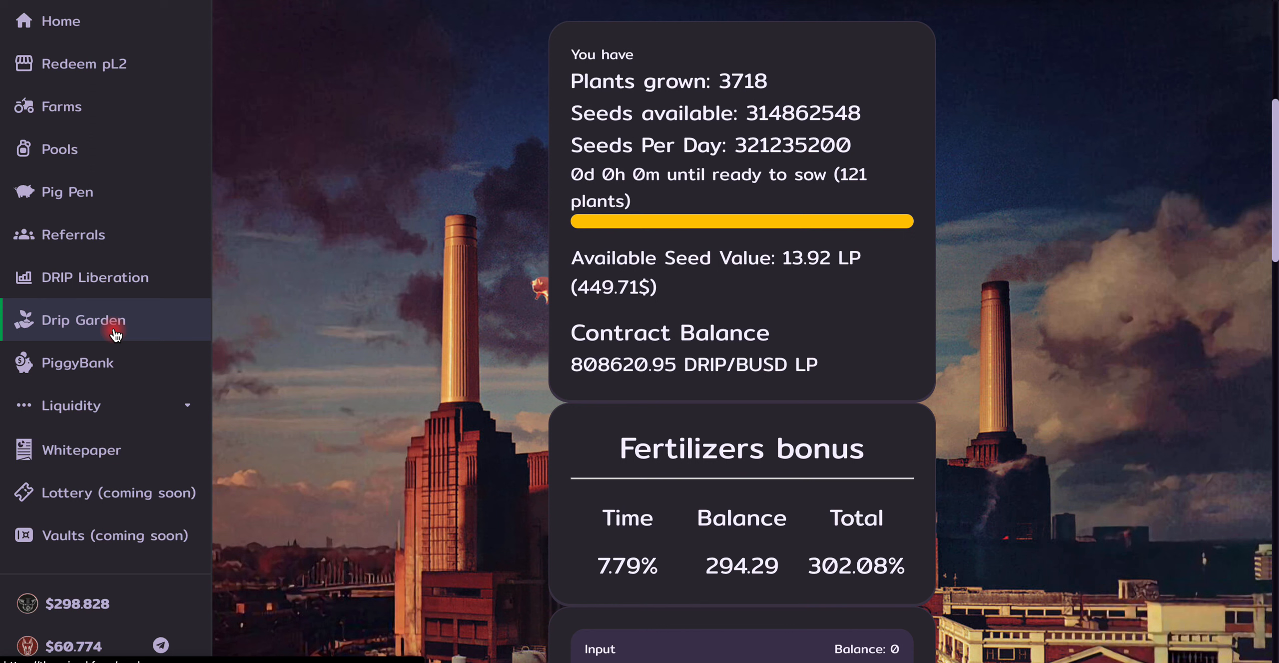
pyautogui.moveTo(173, 312)
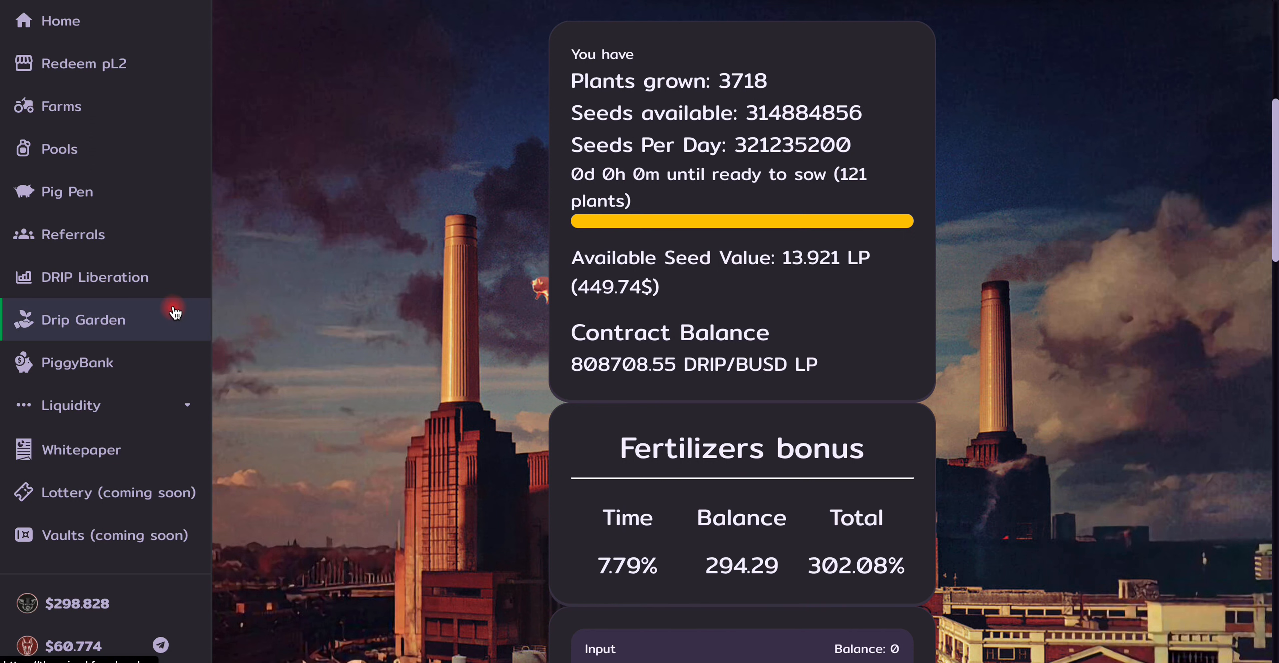
pyautogui.moveTo(118, 106)
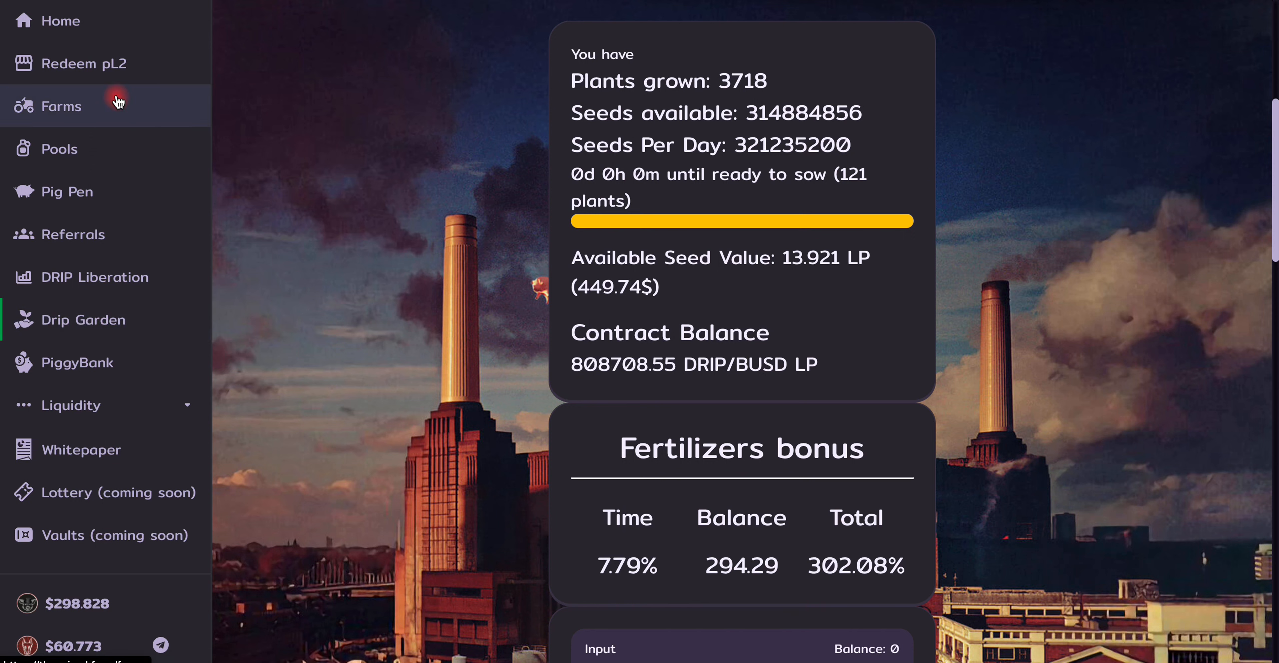
pyautogui.click(59, 106)
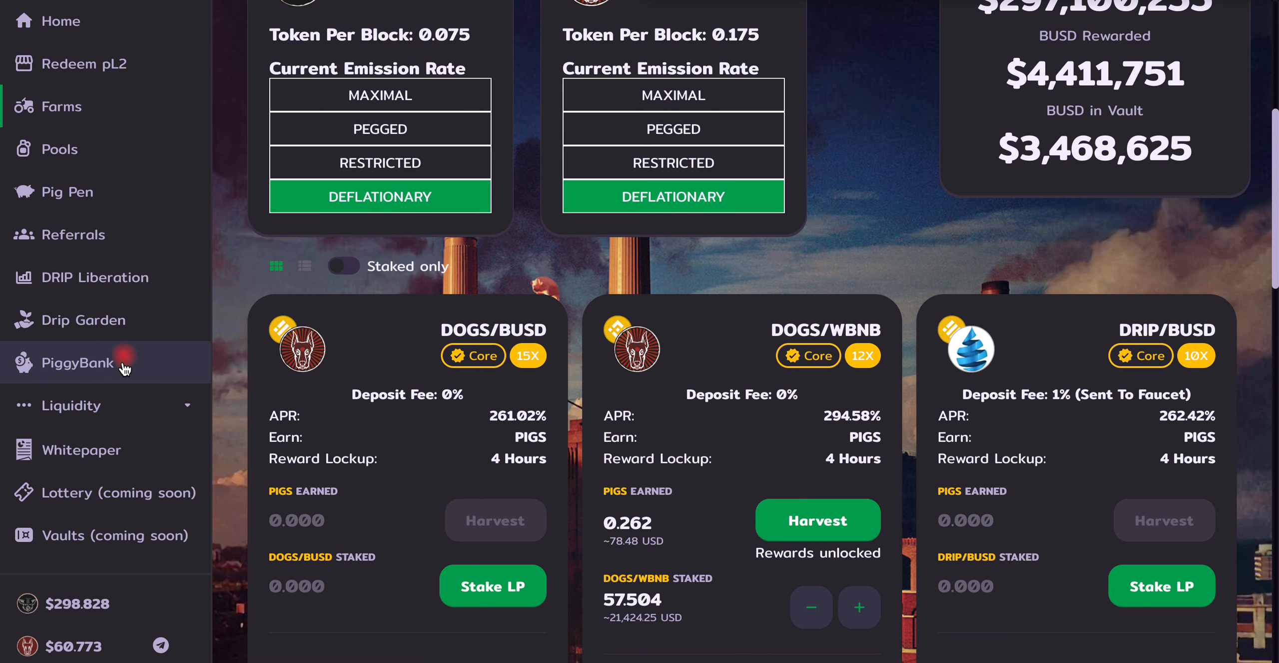
pyautogui.click(77, 362)
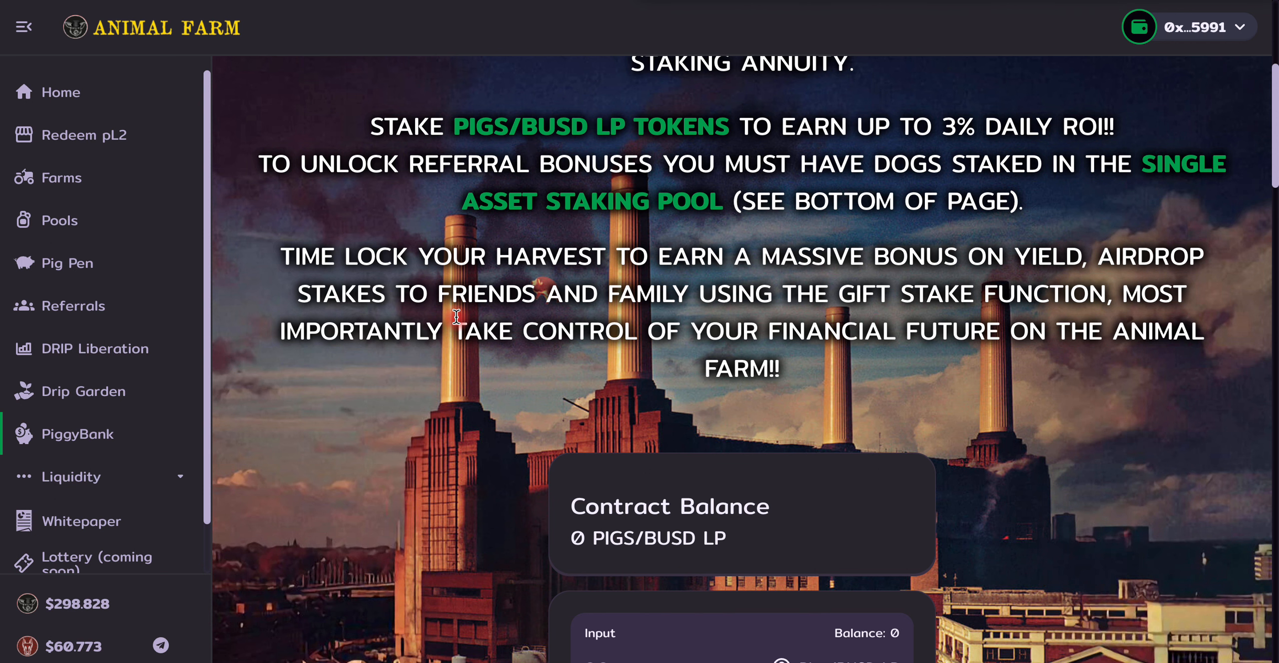
# - Go to Drip Garden and scroll down to the 302.08% Fertilizers bonus panel
pyautogui.click(82, 391)
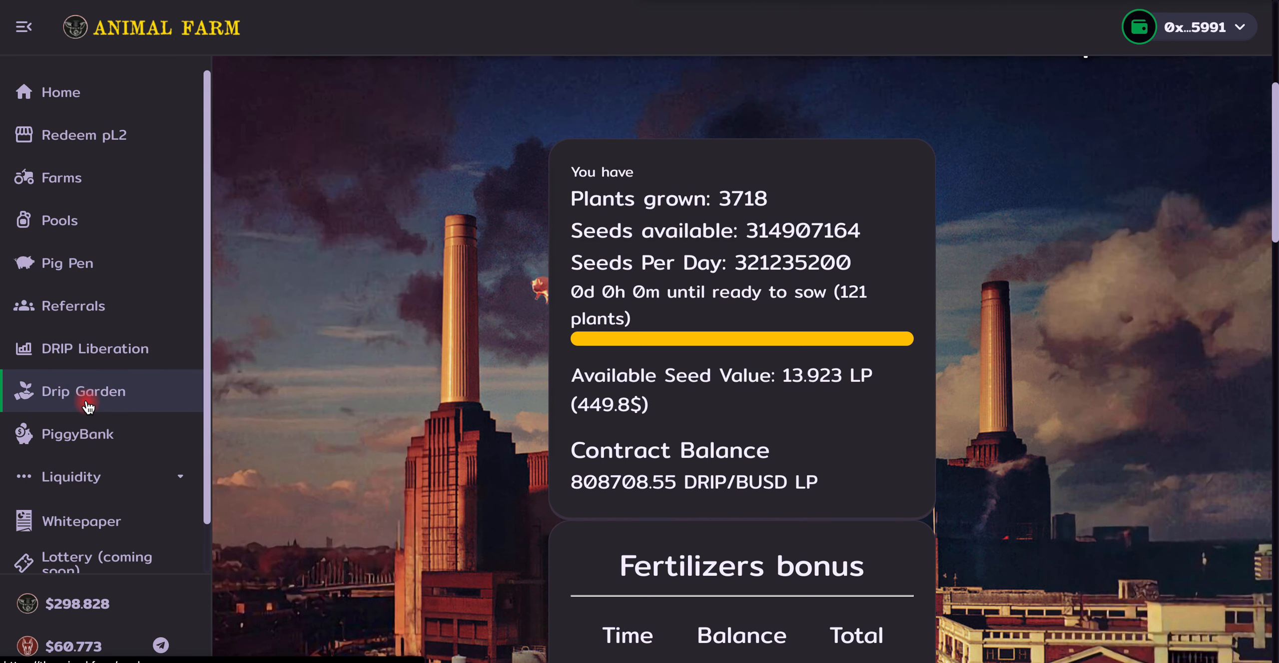
pyautogui.moveTo(370, 410)
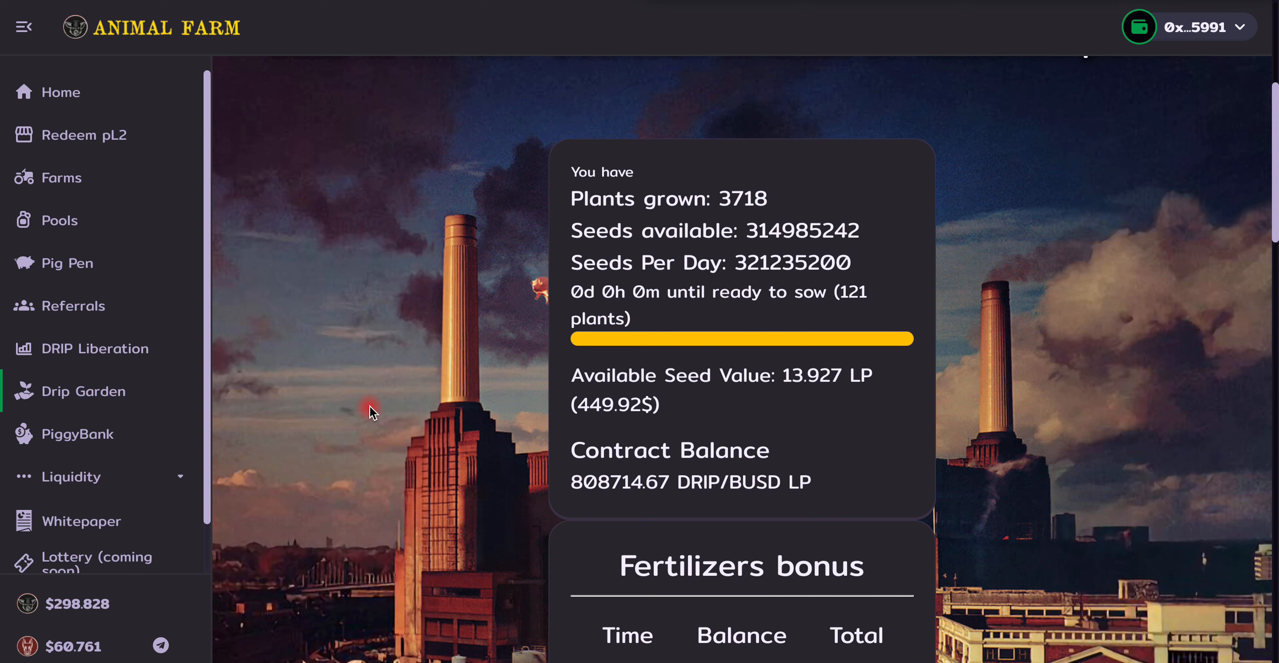
pyautogui.moveTo(407, 375)
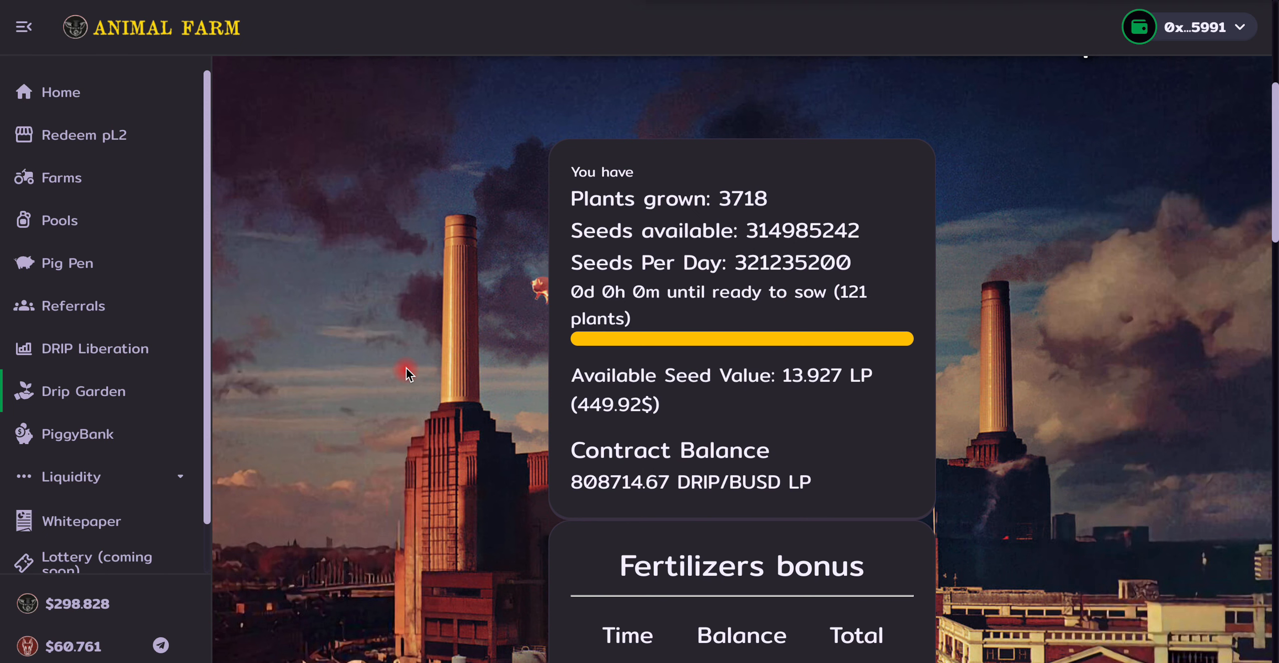
pyautogui.scroll(-3)
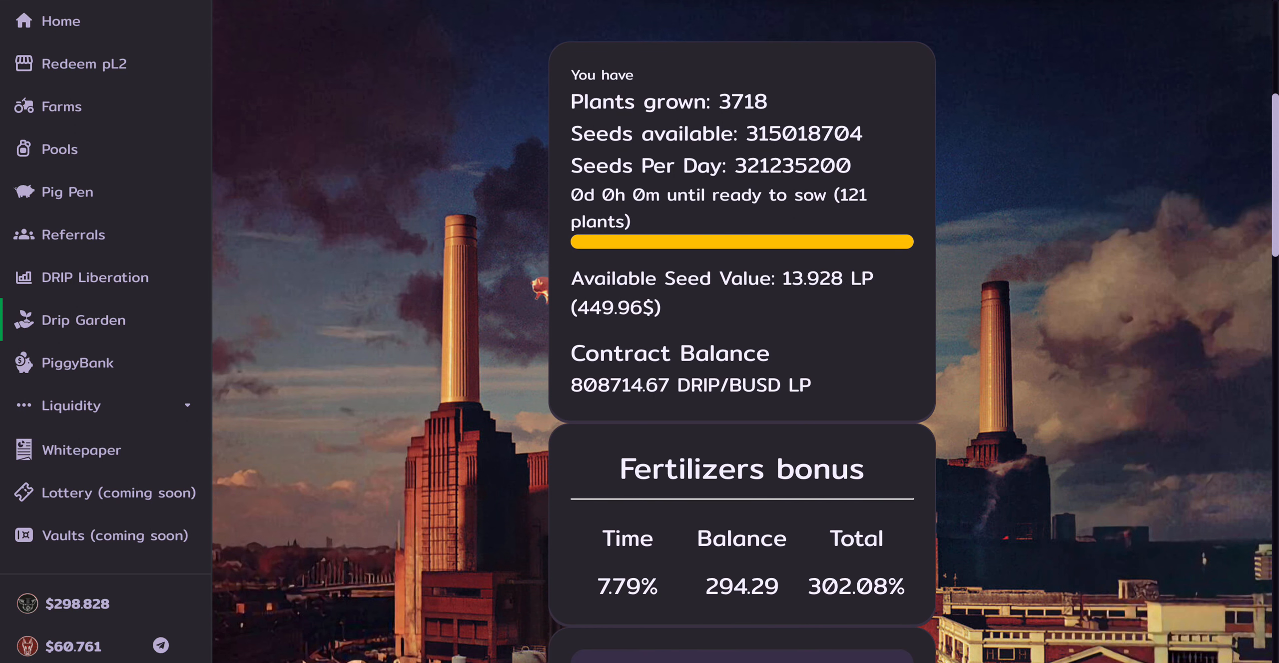
pyautogui.moveTo(597, 515)
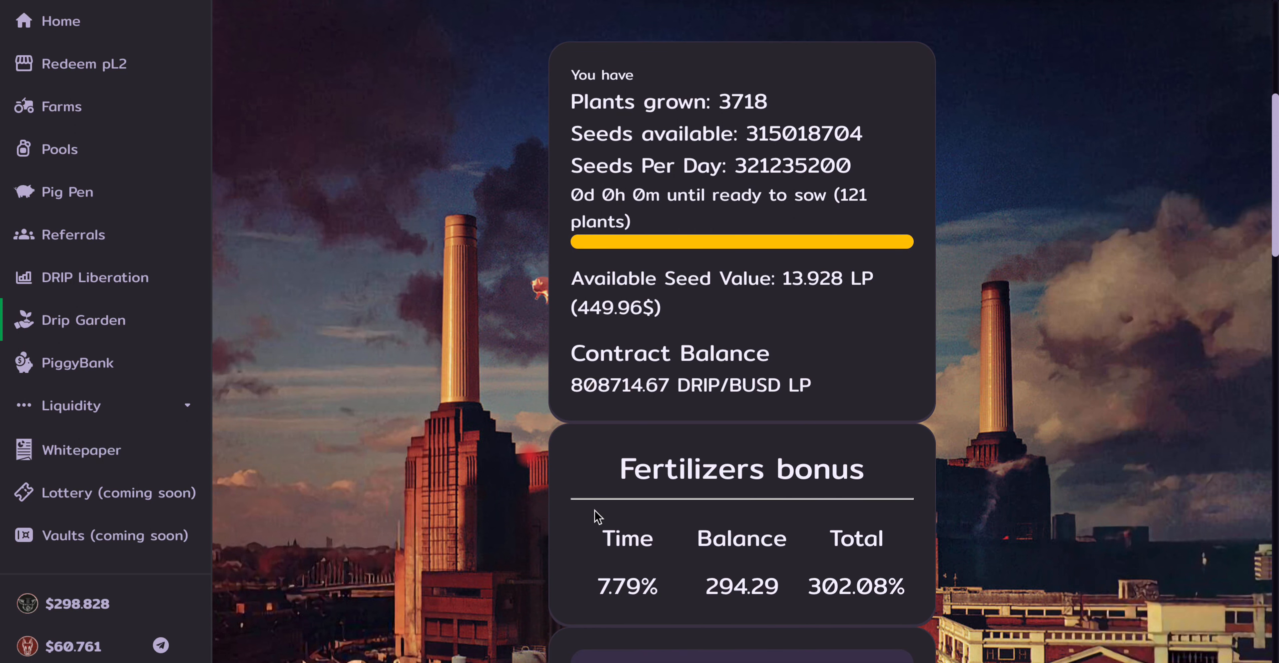
pyautogui.moveTo(656, 543)
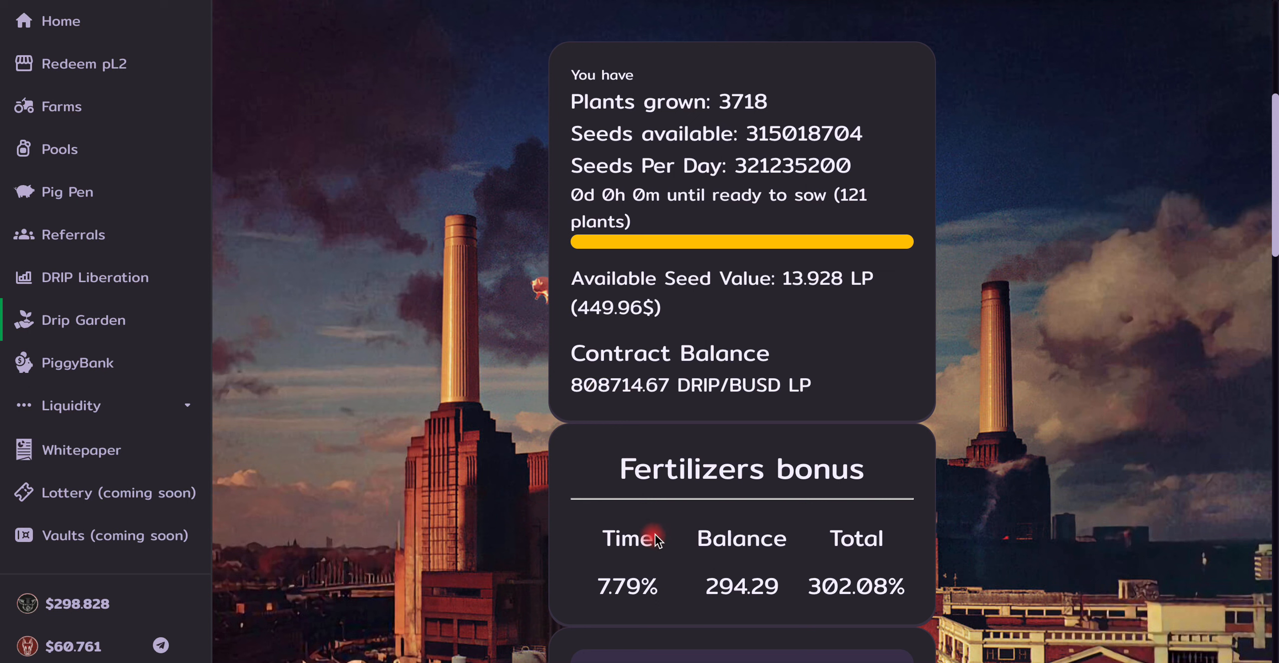
pyautogui.moveTo(660, 389)
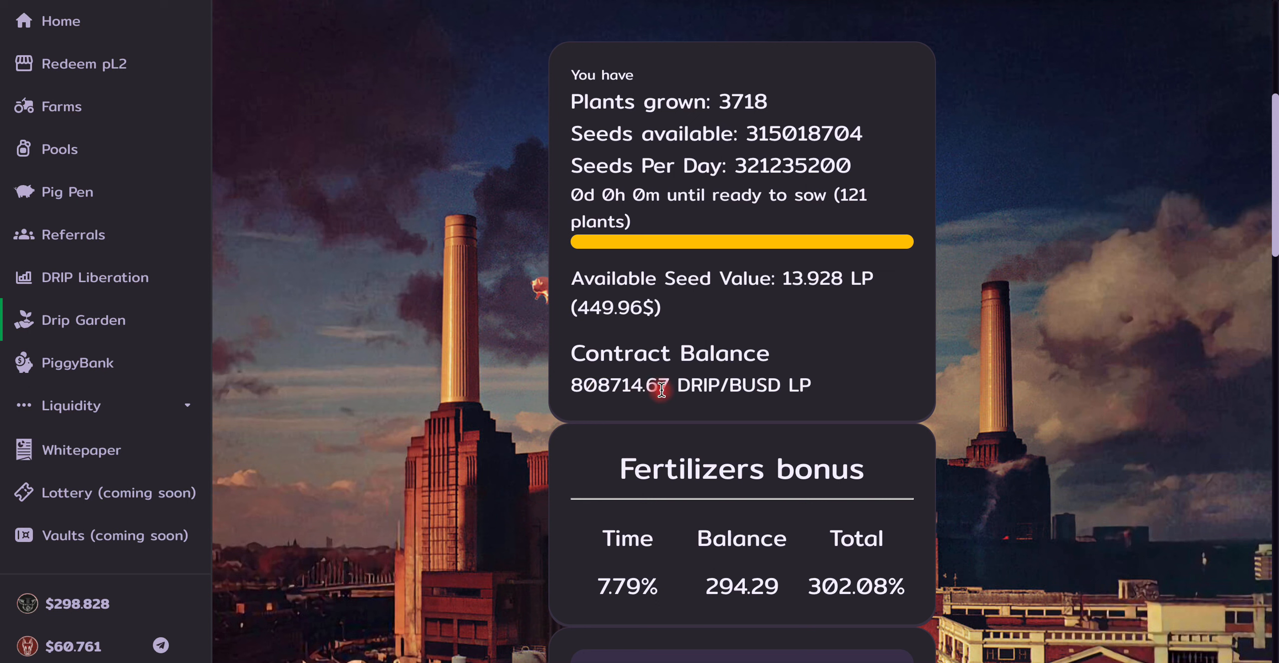
pyautogui.moveTo(795, 43)
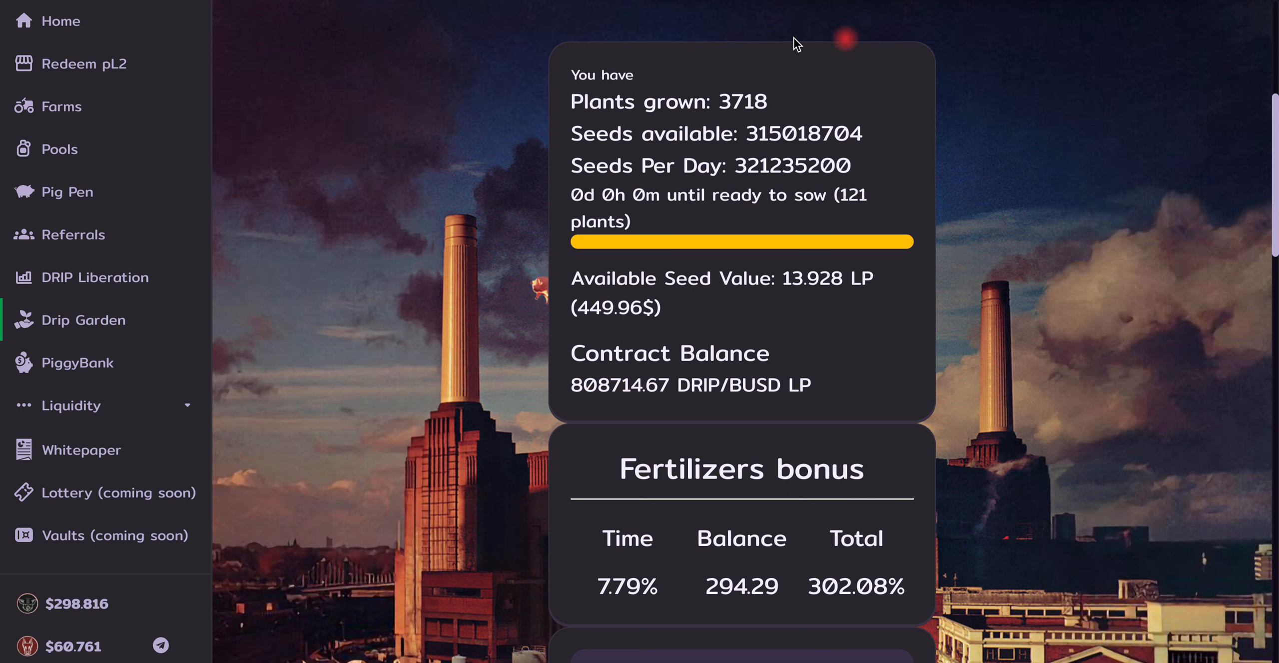
pyautogui.moveTo(708, 300)
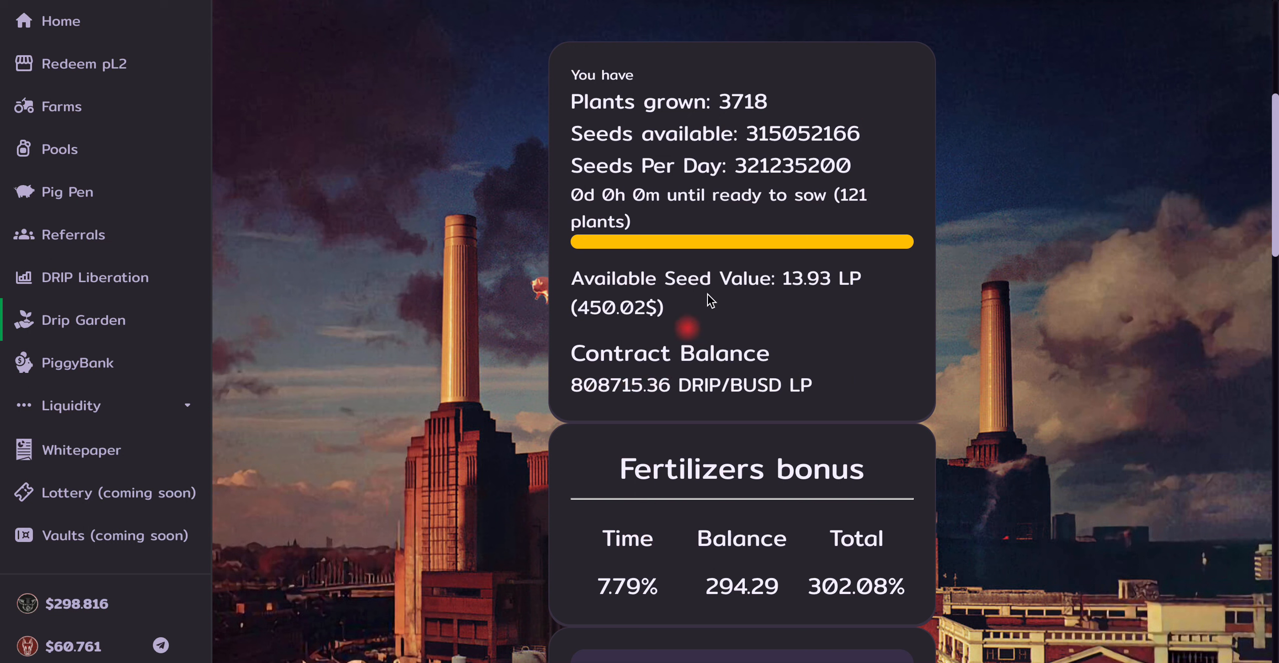
pyautogui.moveTo(899, 176)
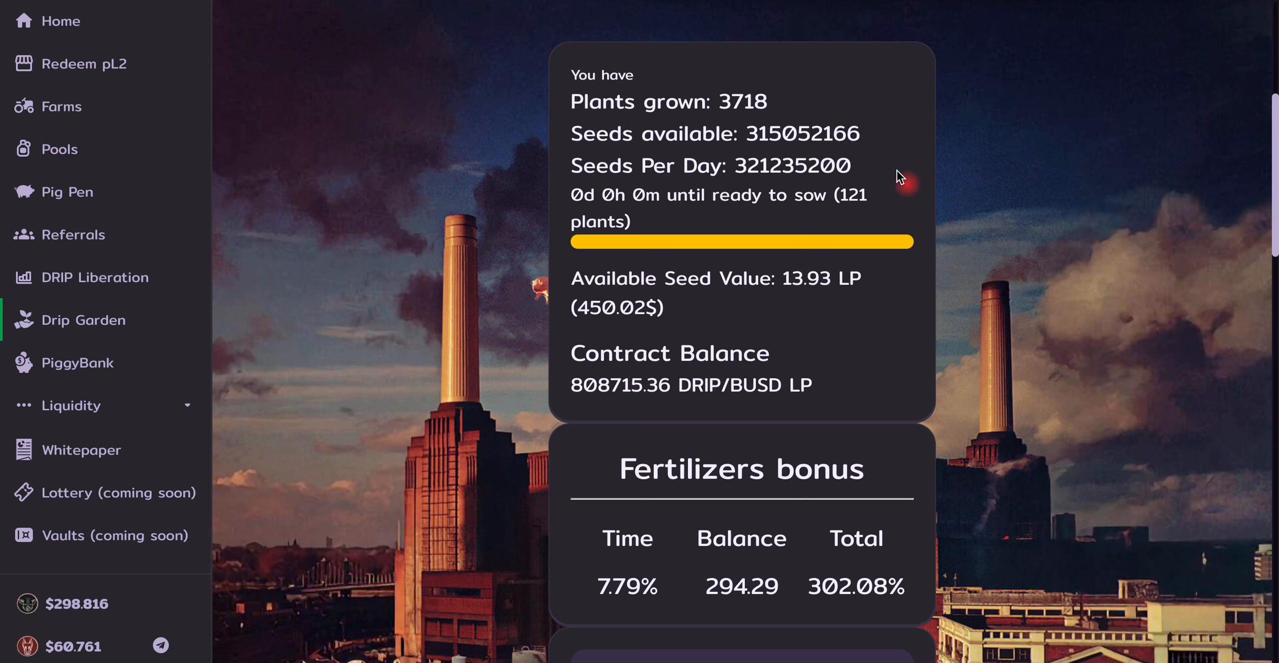
pyautogui.moveTo(635, 254)
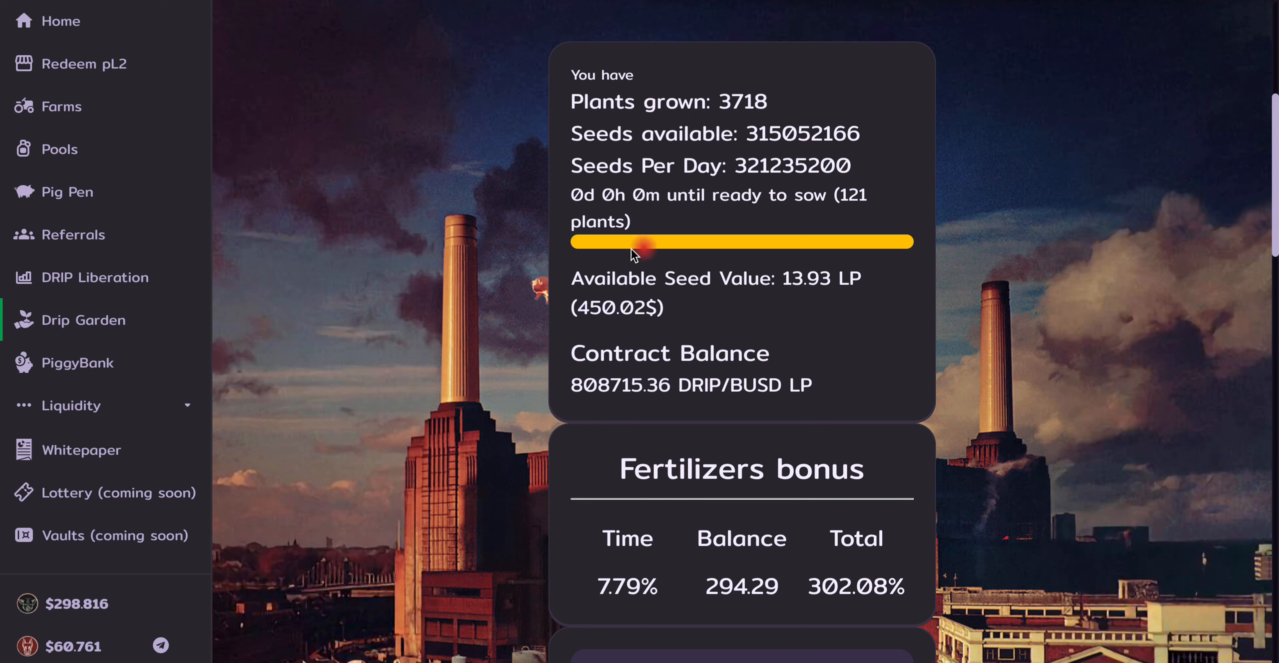
pyautogui.moveTo(808, 263)
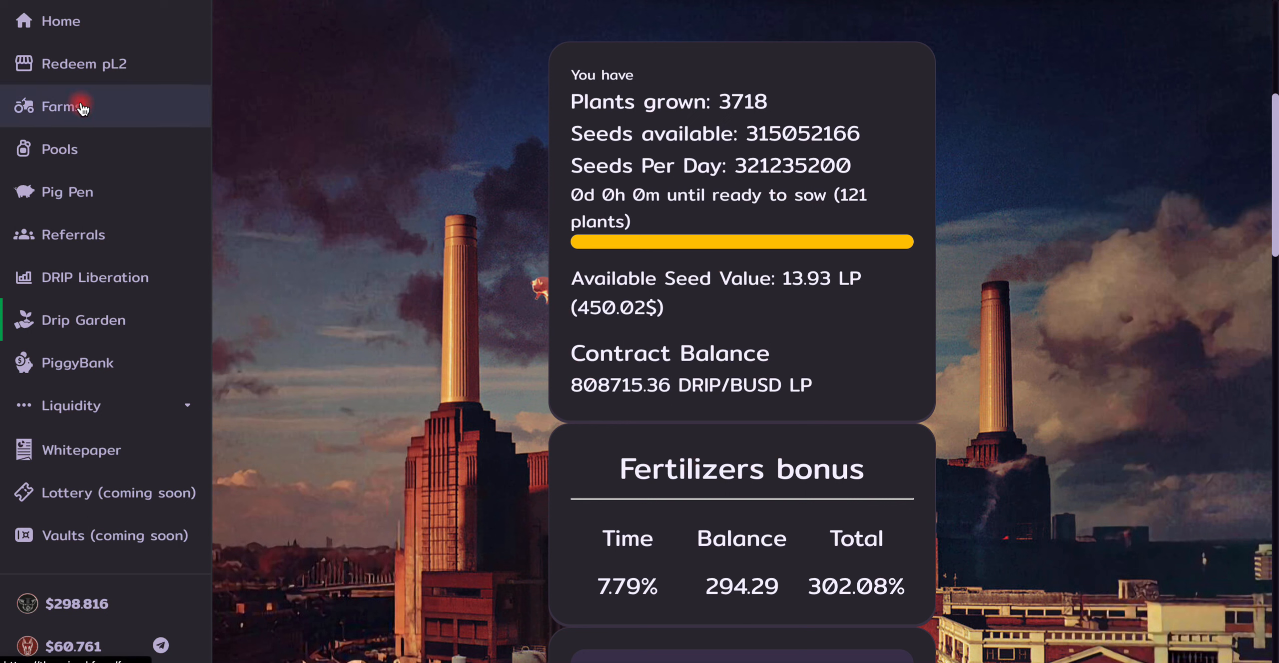
# - Open Farms, start unstaking from DOGS/WBNB, then cancel the unstake form
pyautogui.click(65, 106)
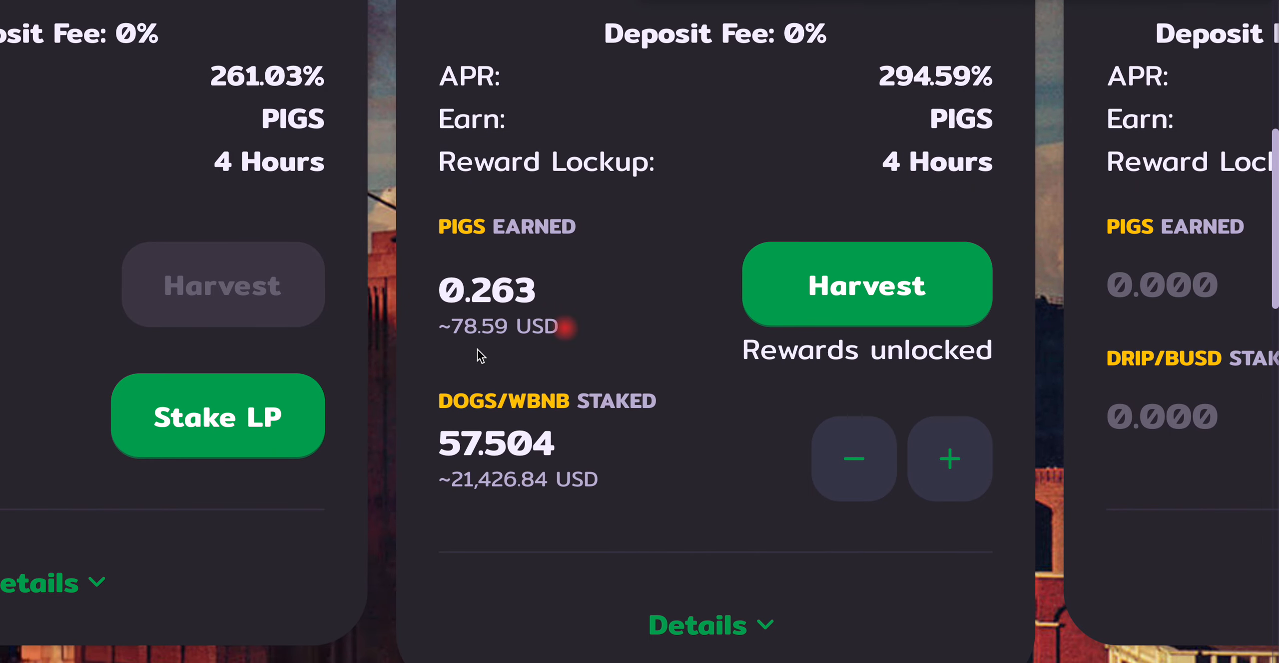
pyautogui.moveTo(555, 410)
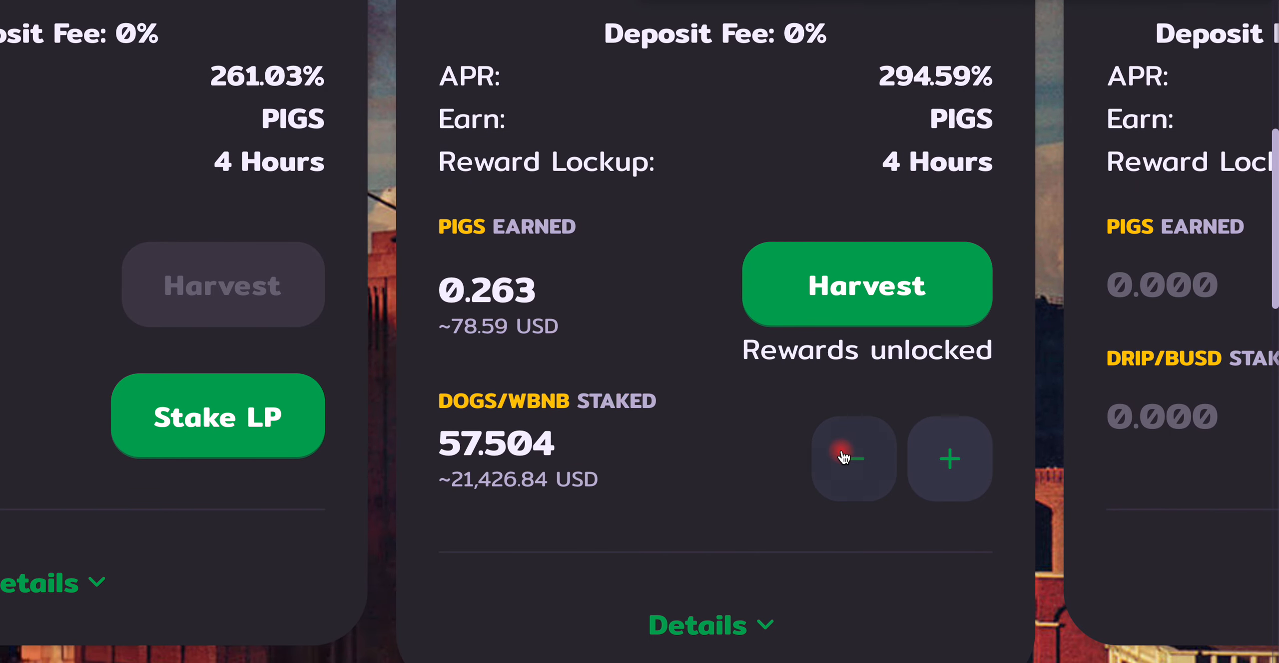
pyautogui.click(853, 458)
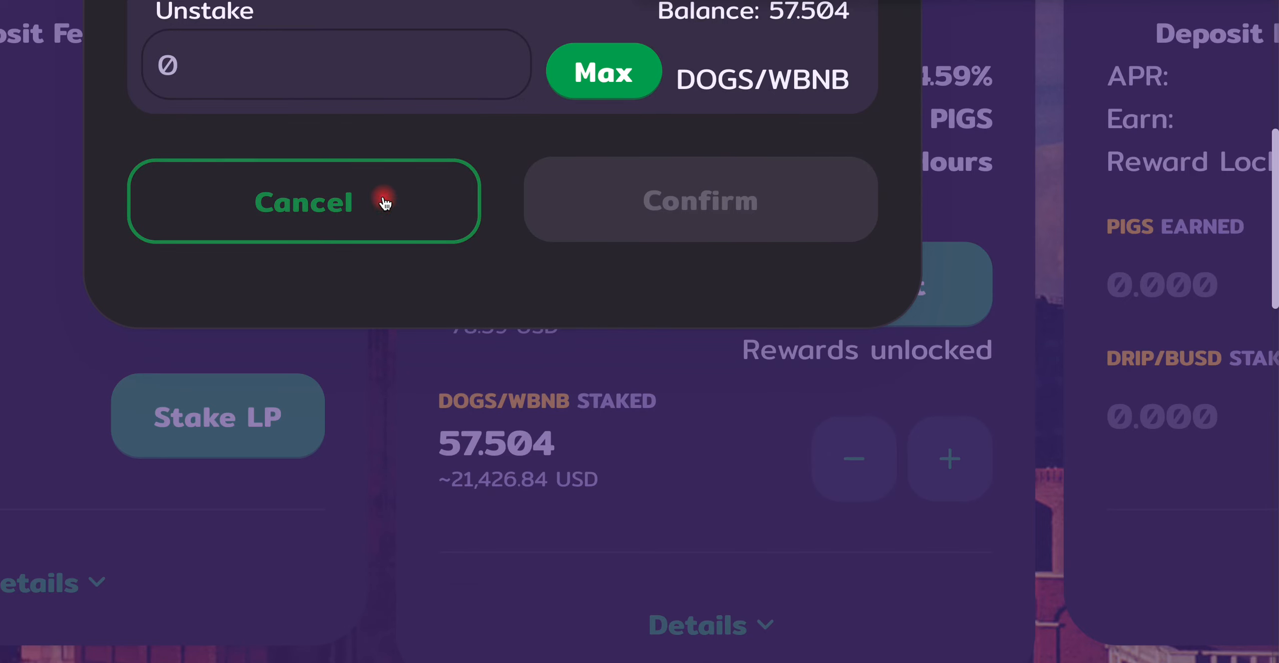
pyautogui.click(303, 201)
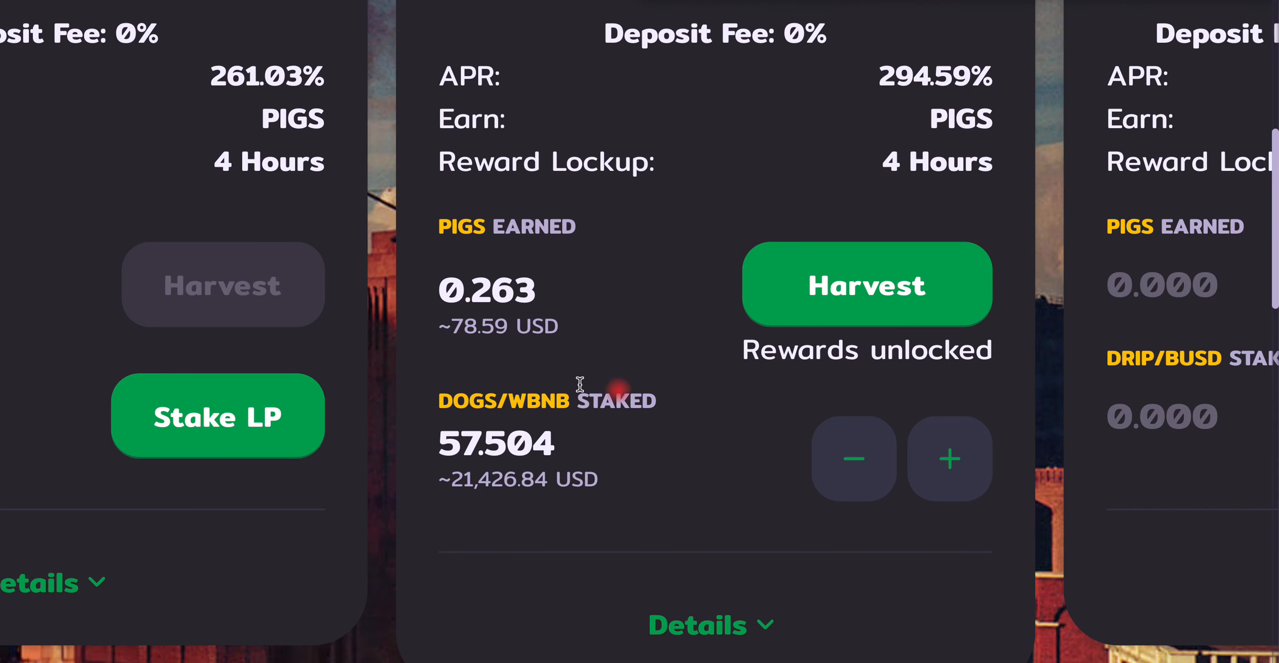
pyautogui.moveTo(926, 143)
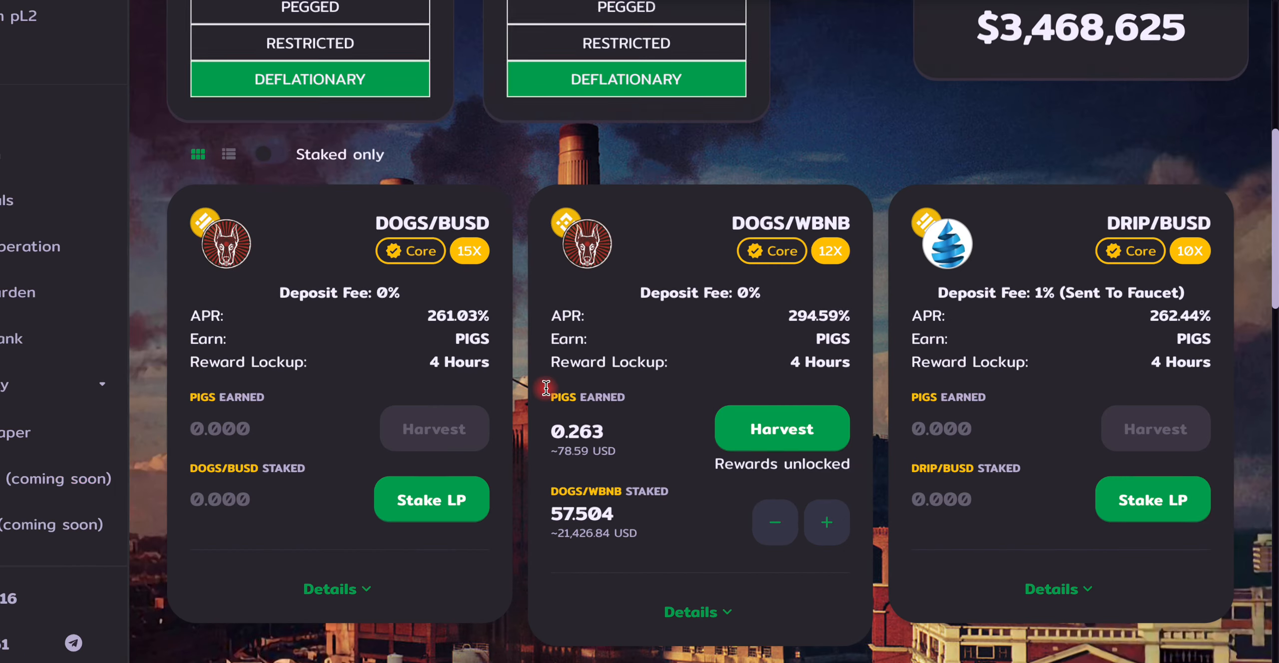
# - Return to the Farms pool cards showing 57.504 DOGS/WBNB staked and 0.263 PIGS earned
pyautogui.scroll(-3)
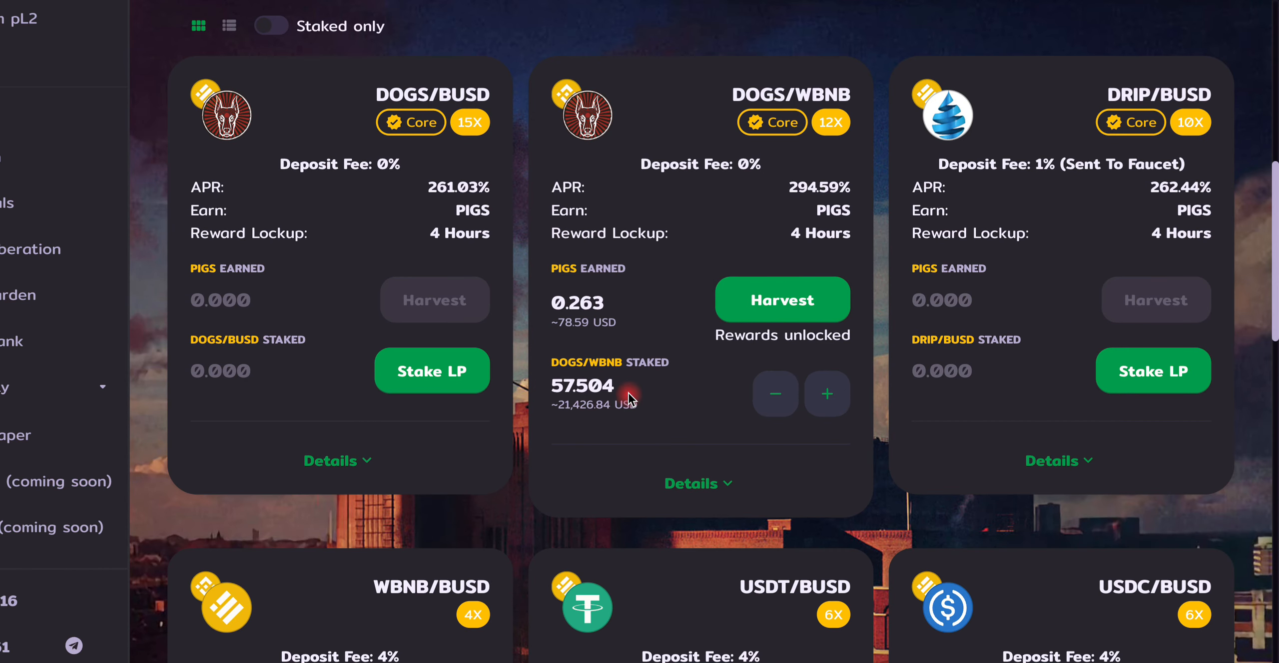
pyautogui.scroll(3)
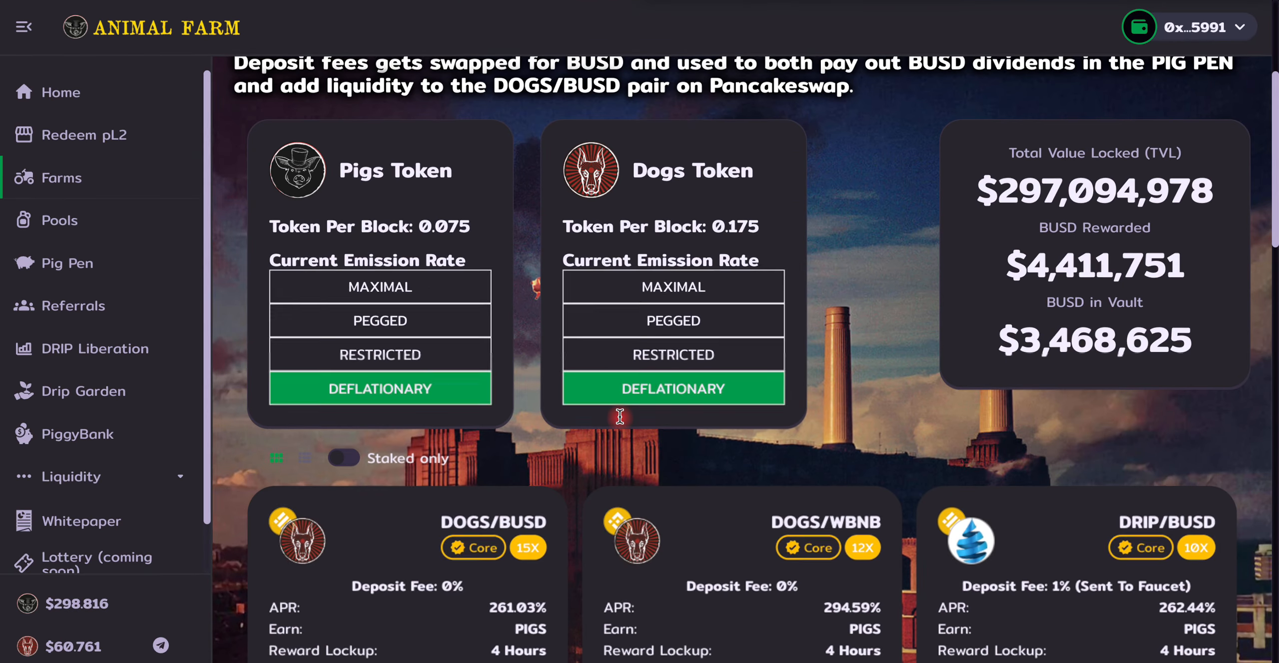
pyautogui.moveTo(69, 262)
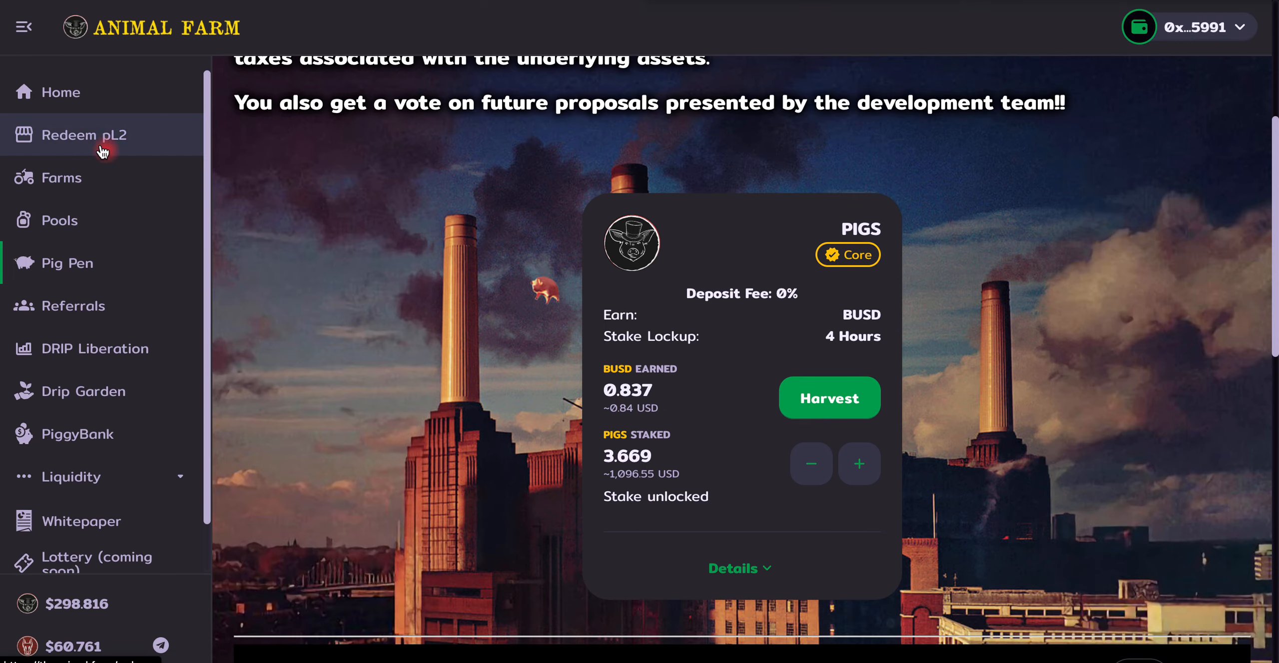
pyautogui.click(60, 178)
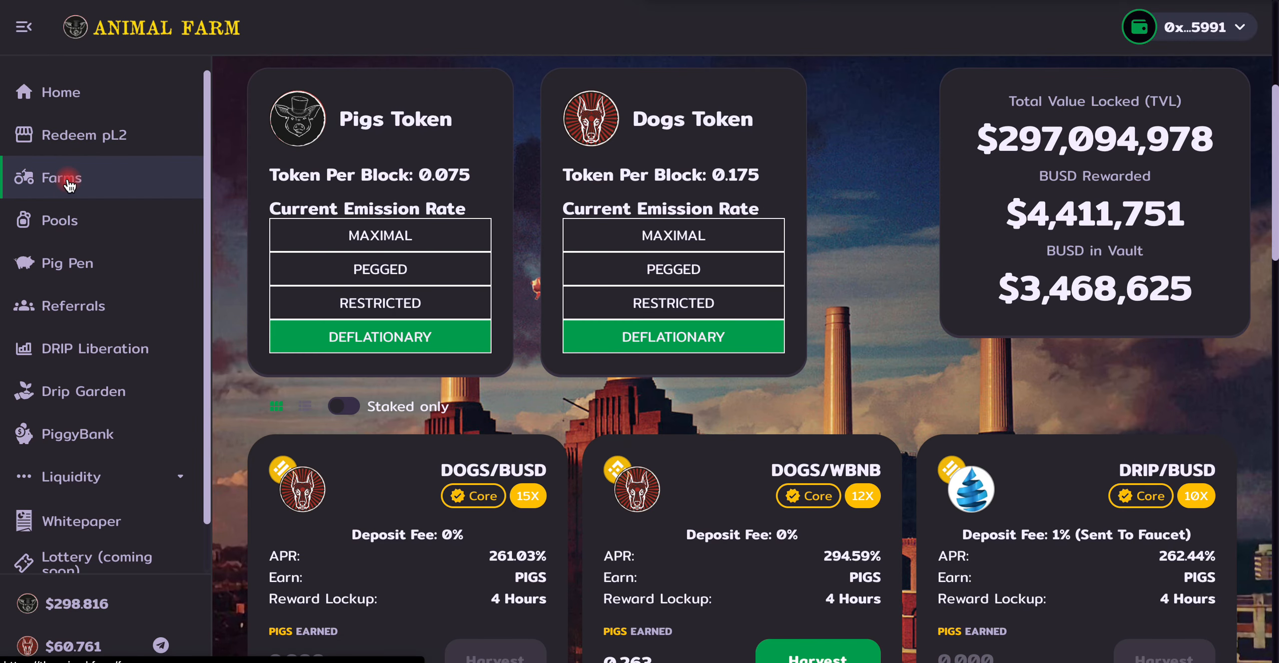
pyautogui.moveTo(612, 384)
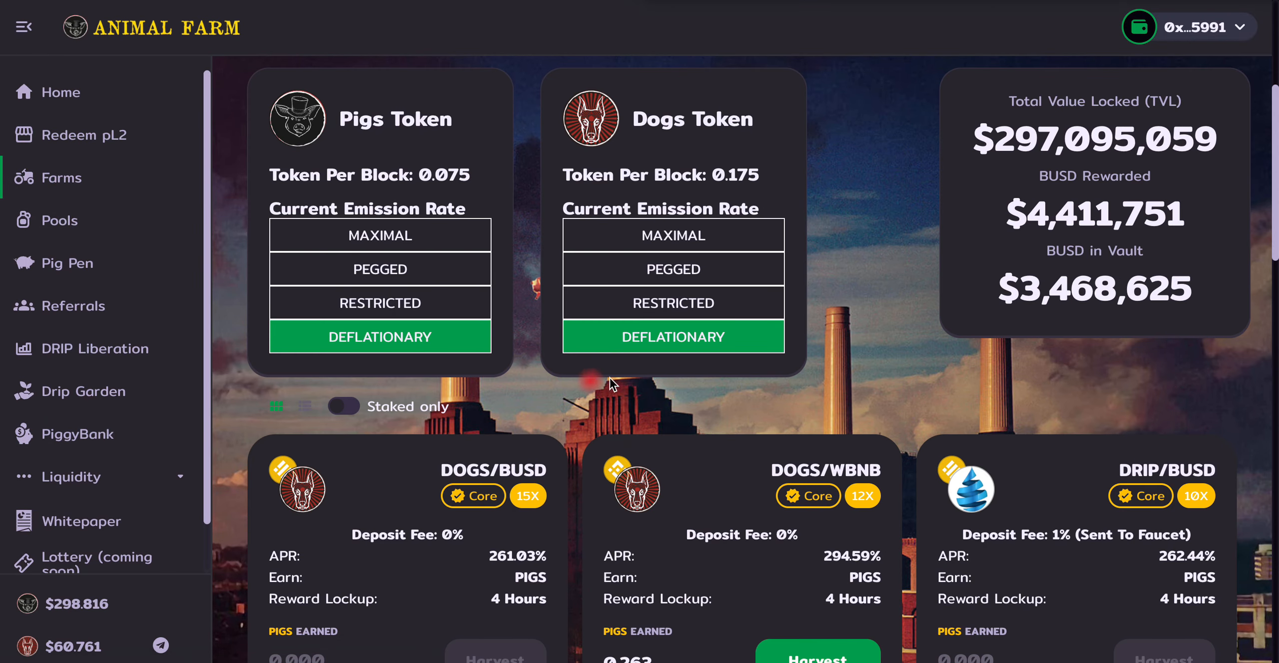
pyautogui.scroll(-3)
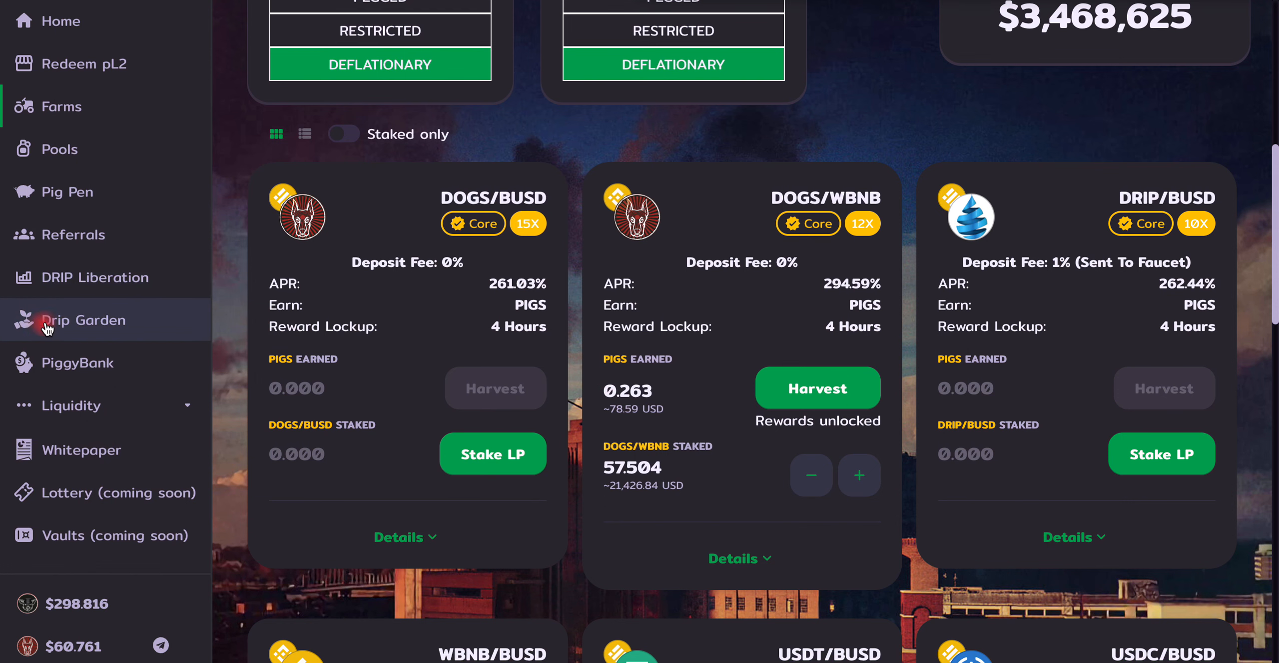
# - Reopen Drip Garden, showing 3718 plants grown and seed value near 13.939 LP
pyautogui.click(83, 320)
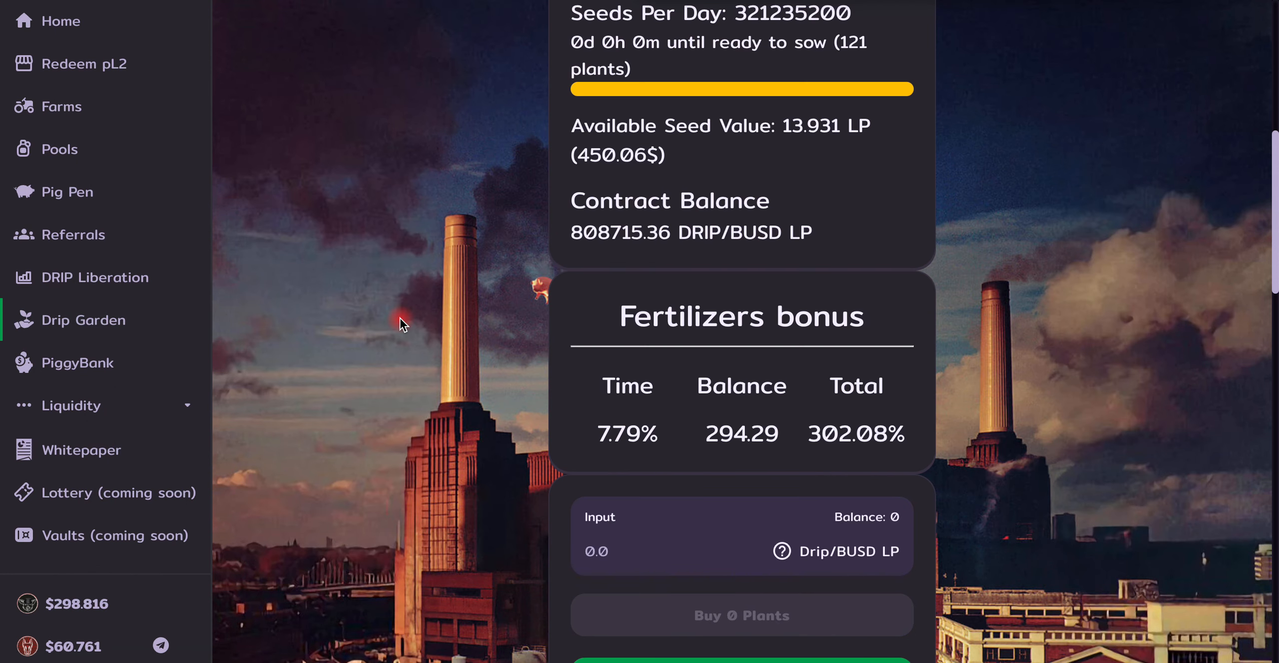
pyautogui.scroll(3)
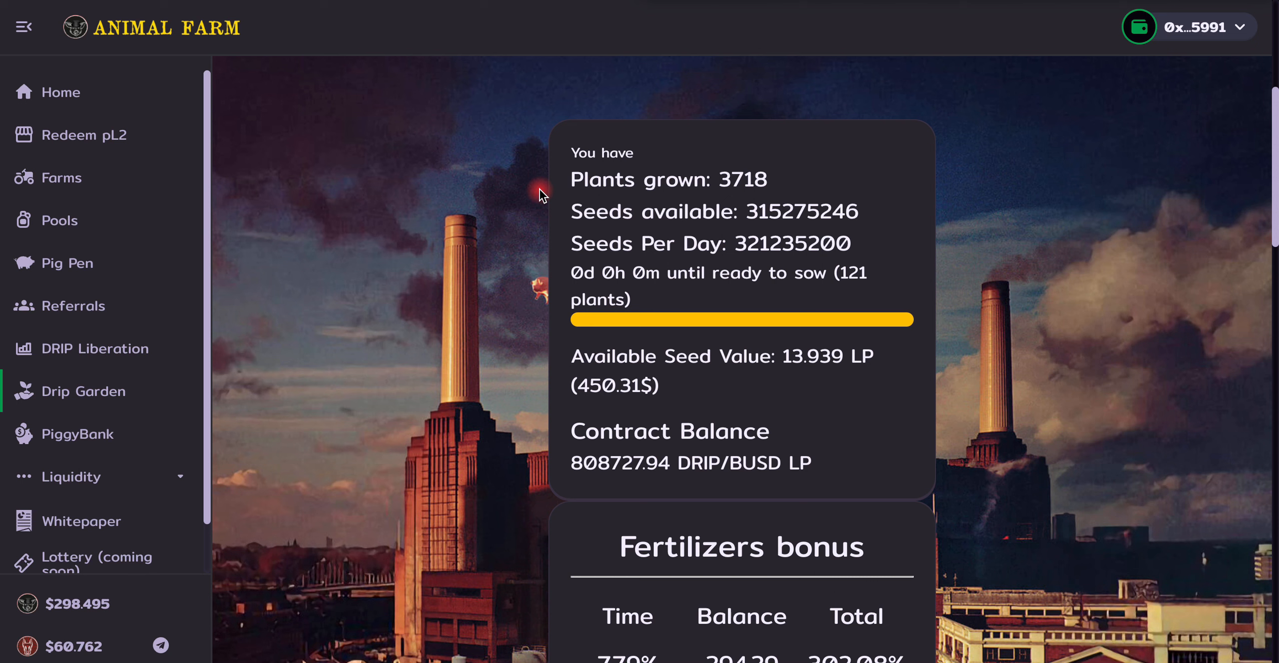
pyautogui.moveTo(193, 354)
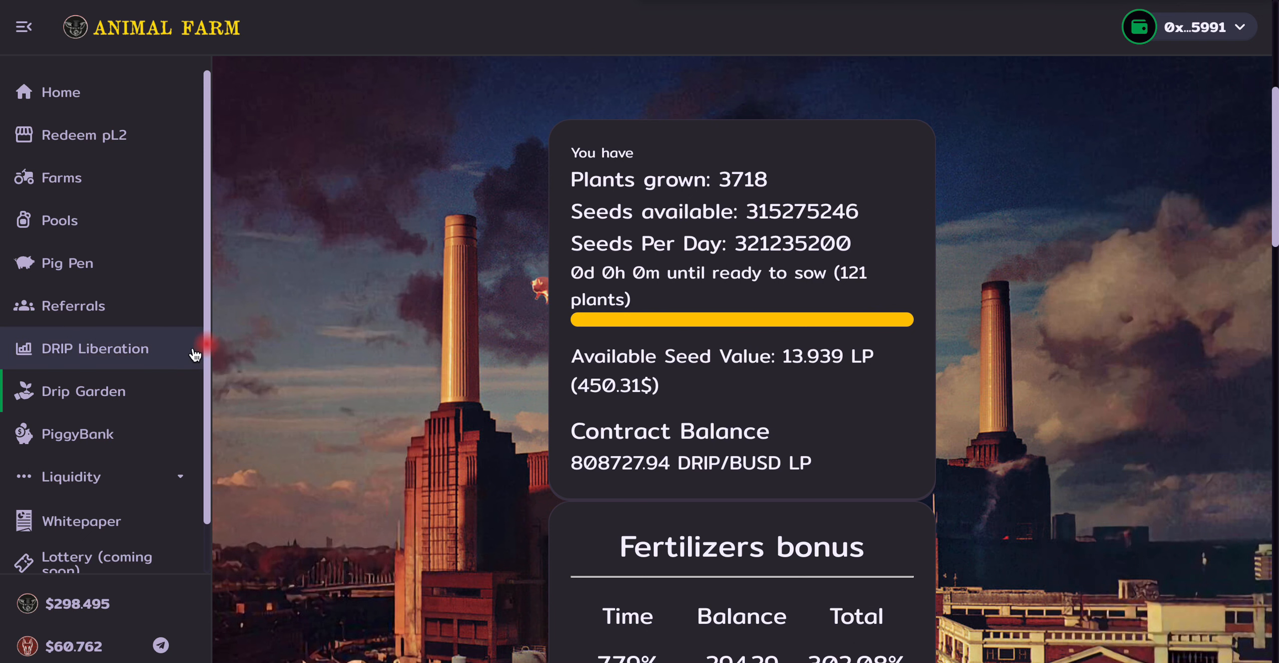
# - View the Referrals page with zero commission and referrals, then return to Drip Garden
pyautogui.click(73, 305)
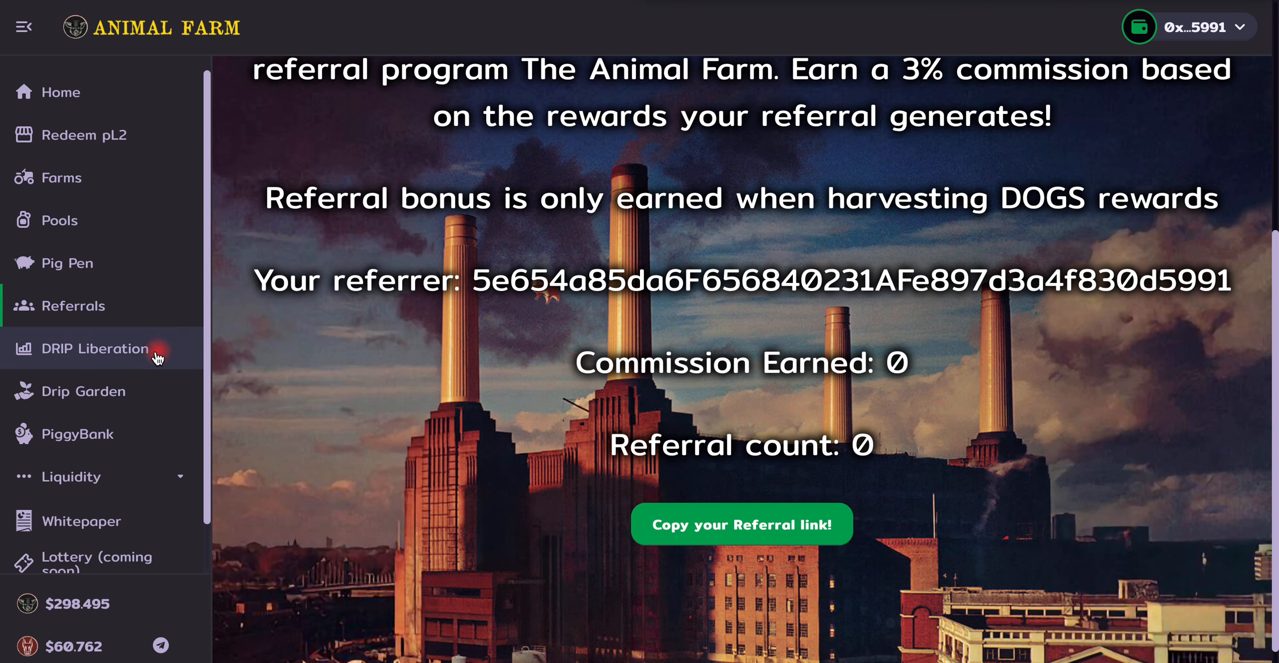
pyautogui.click(82, 390)
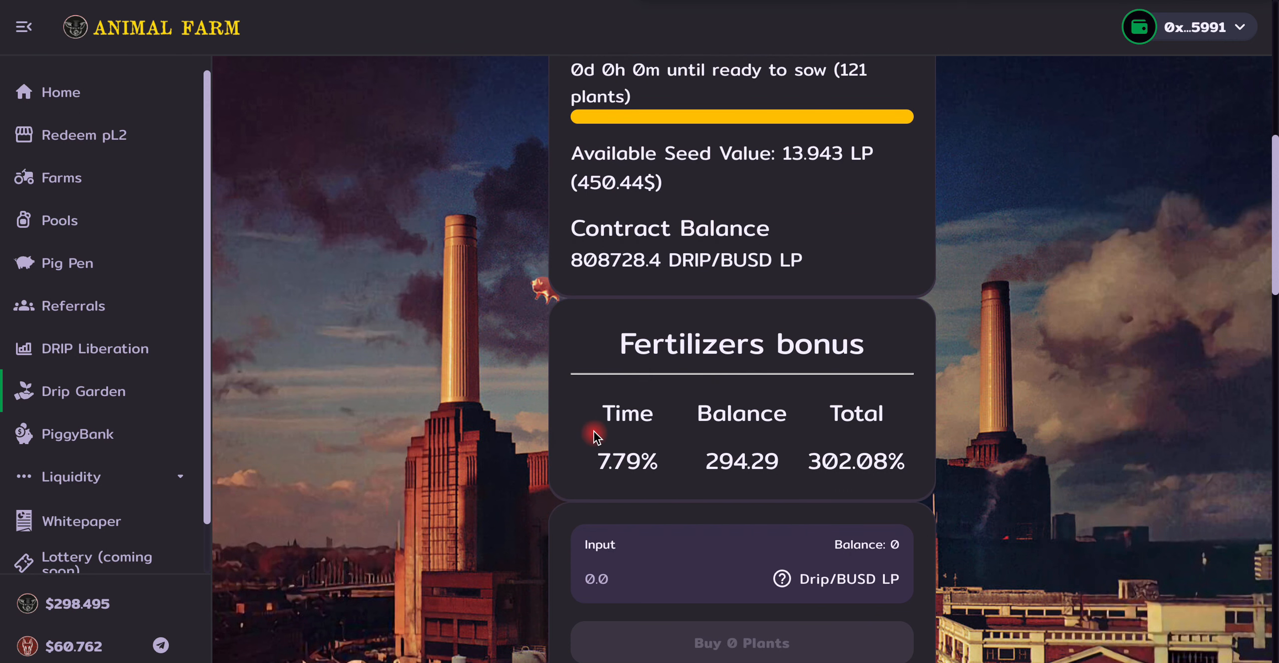
pyautogui.moveTo(510, 386)
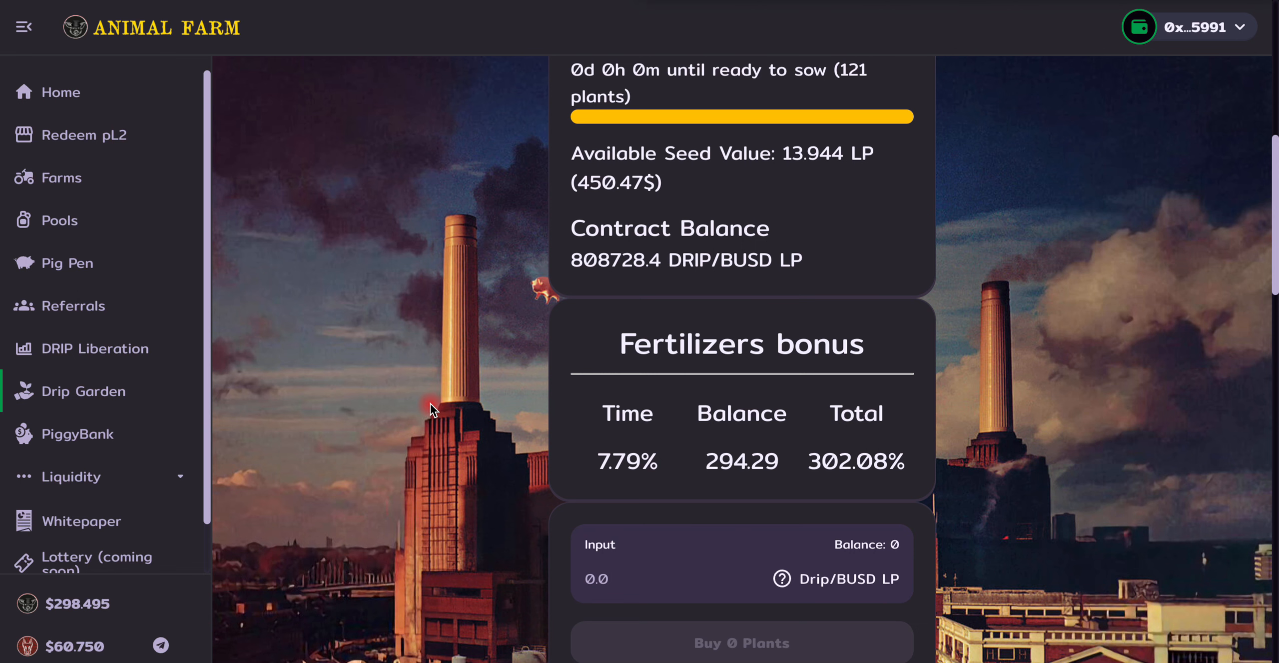
# - Scroll Drip Garden down to the Plant seeds (Compound) and Harvest Seeds buttons
pyautogui.scroll(-3)
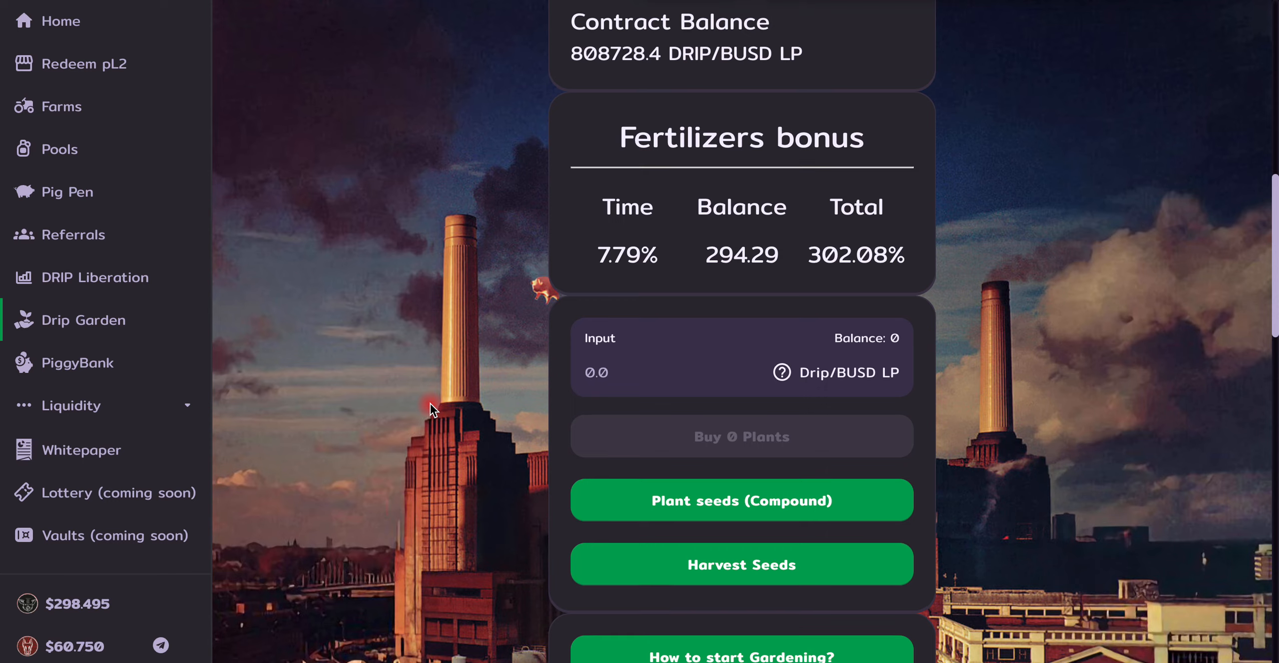
pyautogui.scroll(-3)
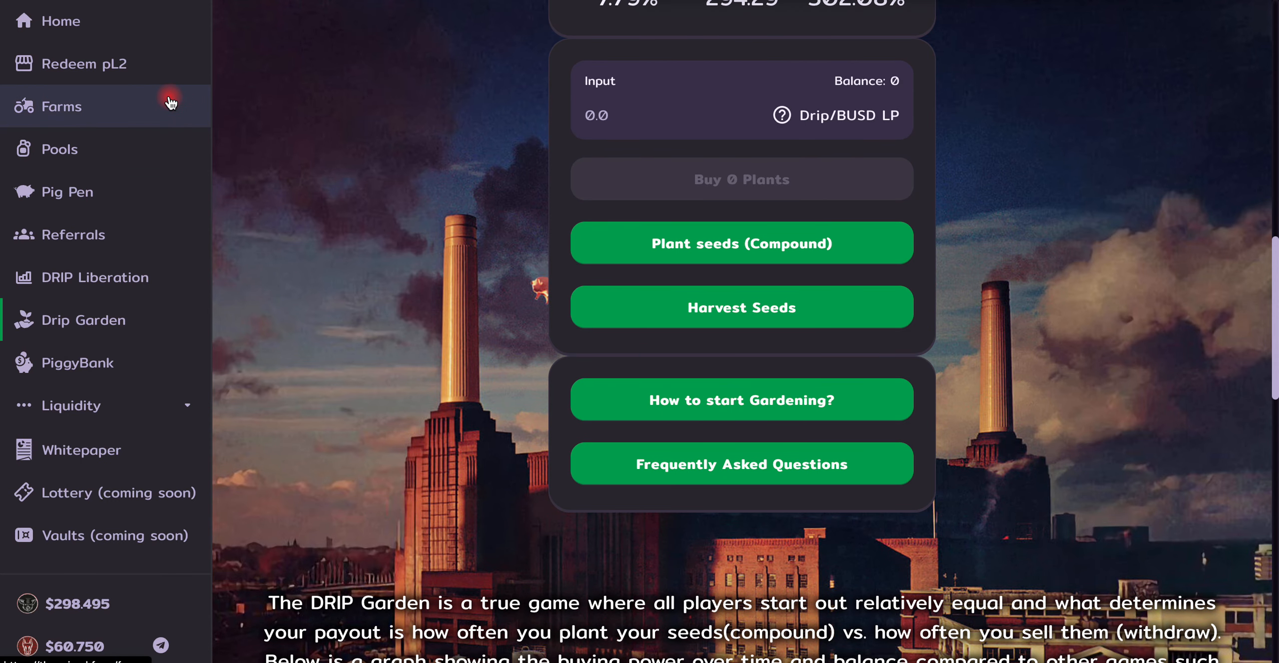
pyautogui.moveTo(373, 257)
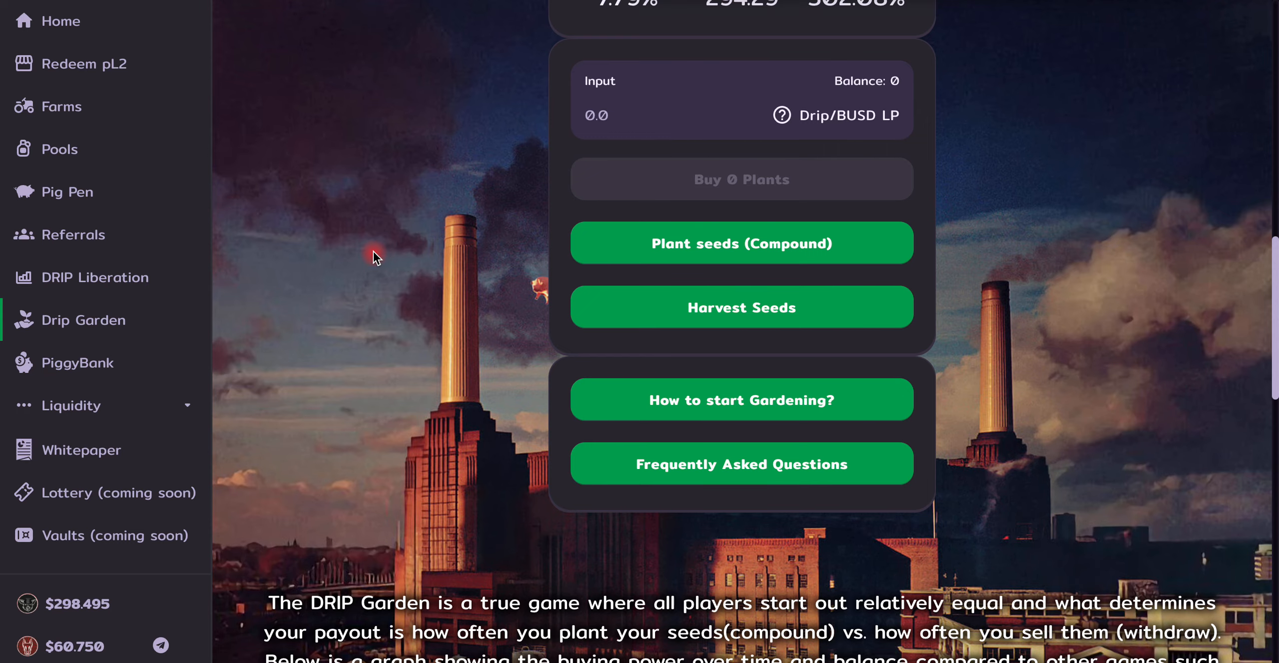
pyautogui.scroll(3)
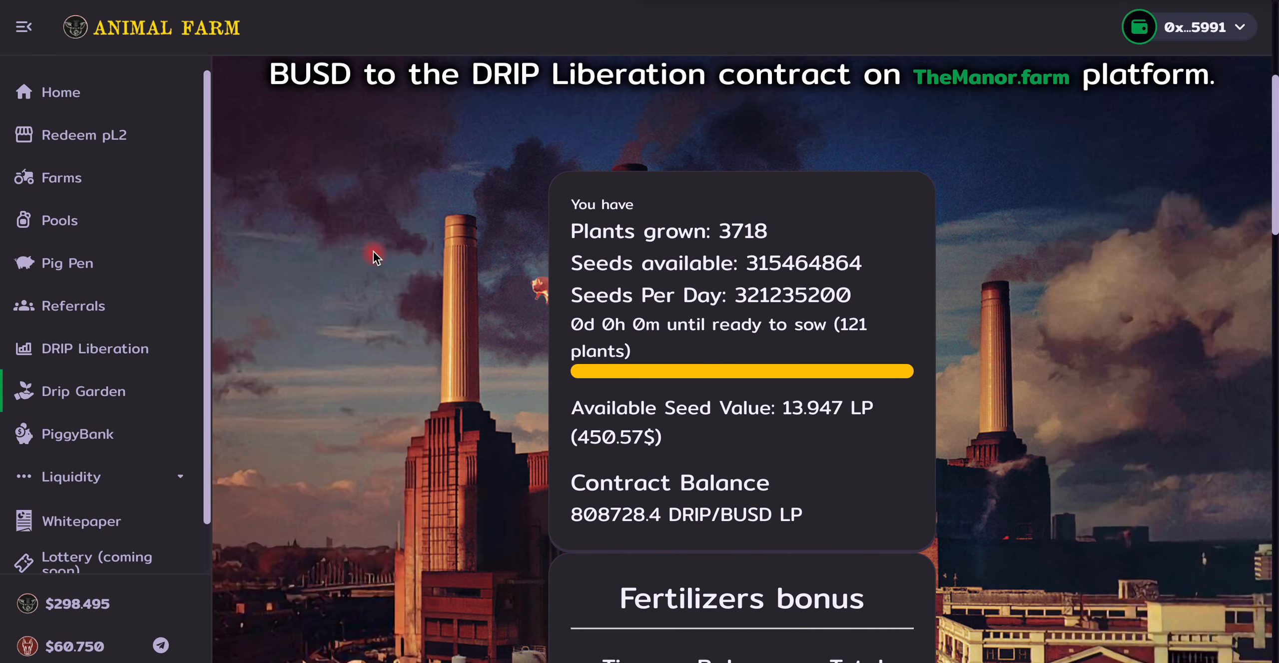
pyautogui.scroll(-3)
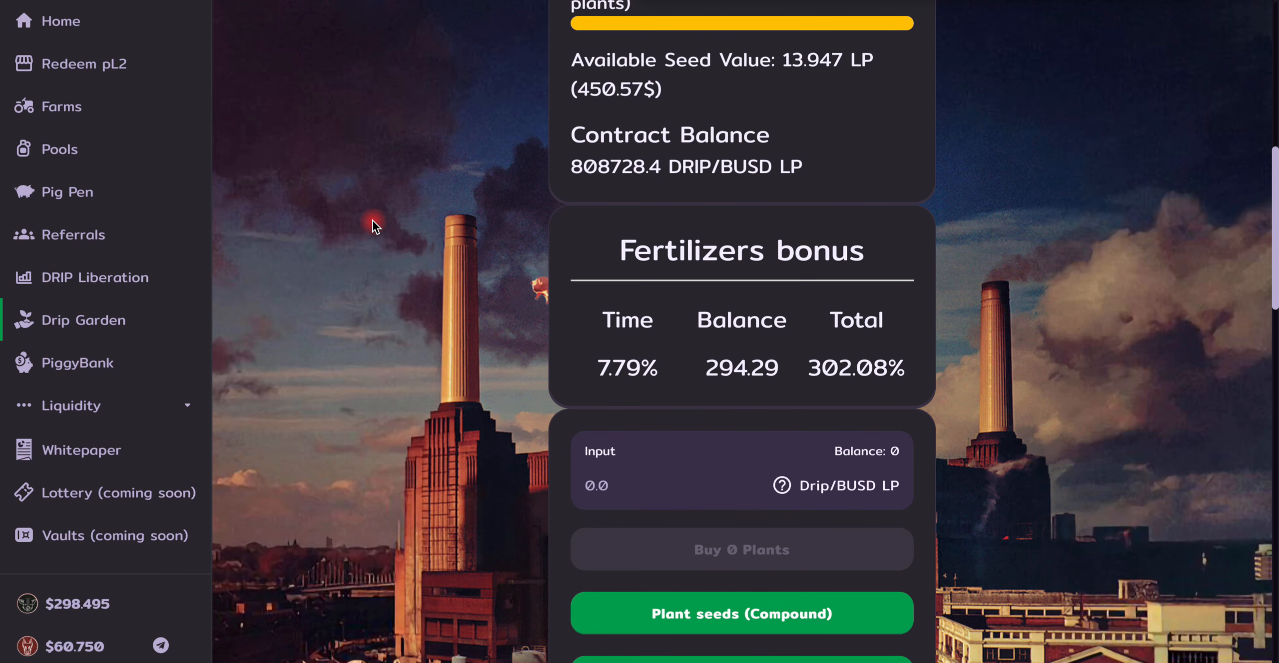
pyautogui.scroll(-3)
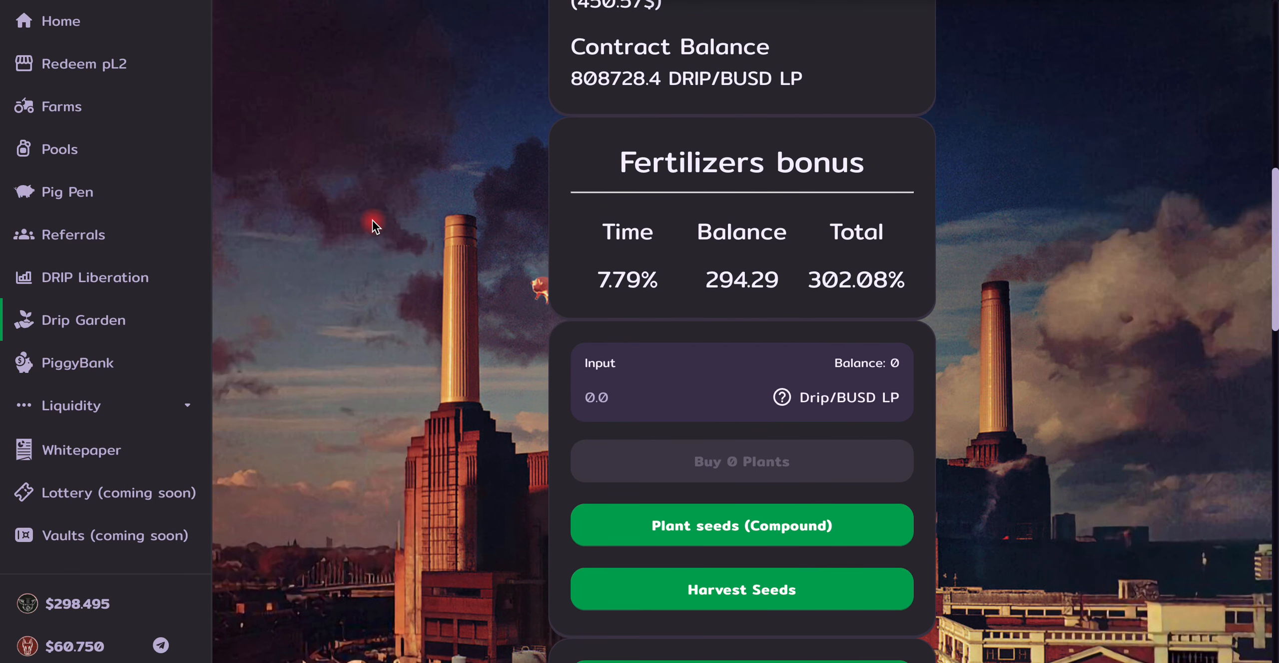